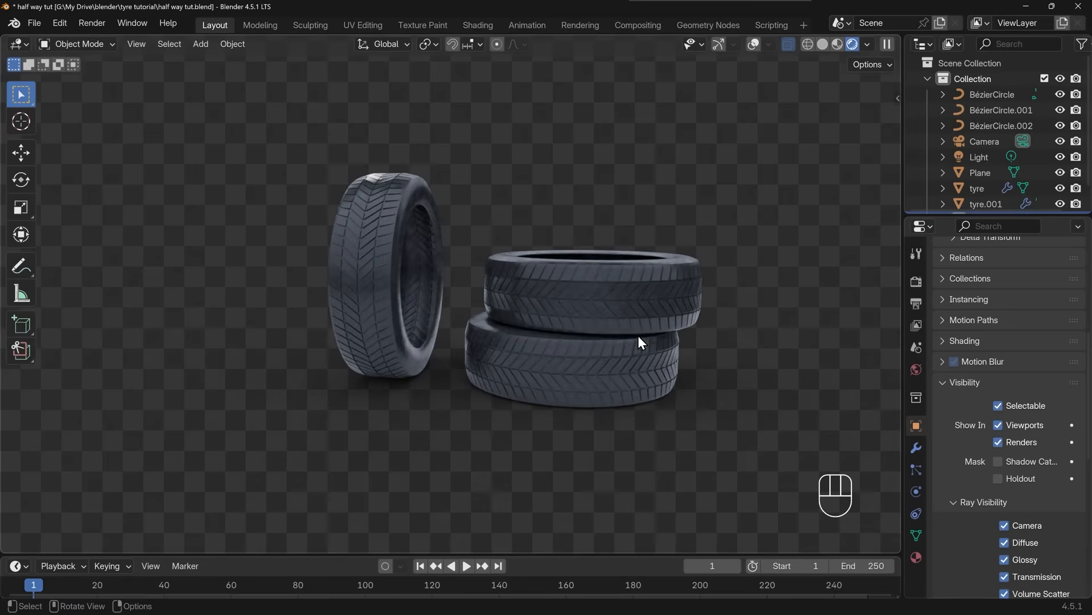
- Orbit the view around the finished tyres to inspect them
left_click_drag(642, 341, 614, 365)
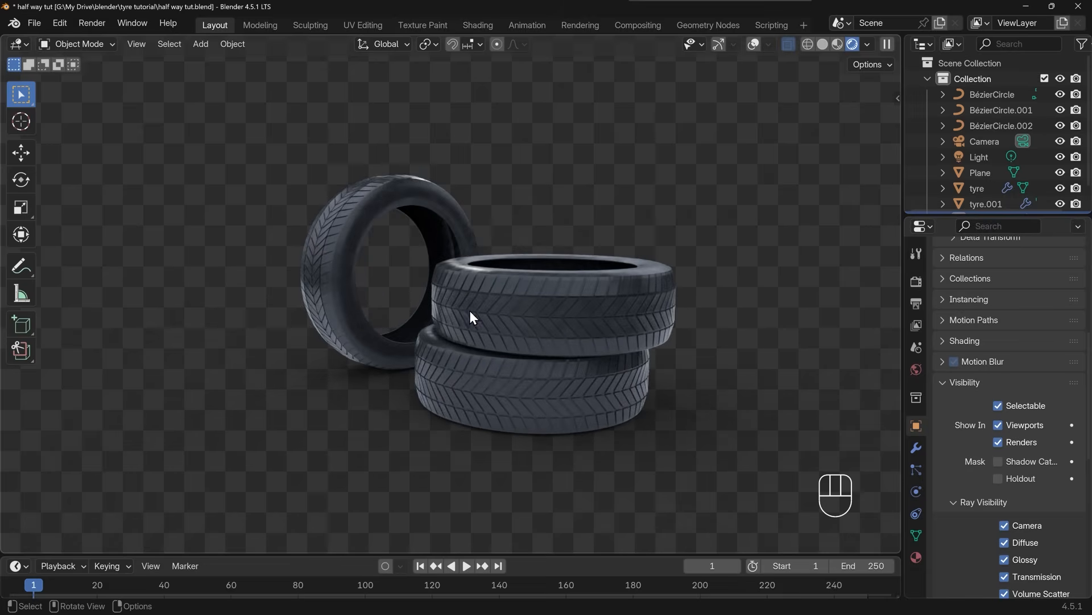
left_click_drag(471, 317, 387, 331)
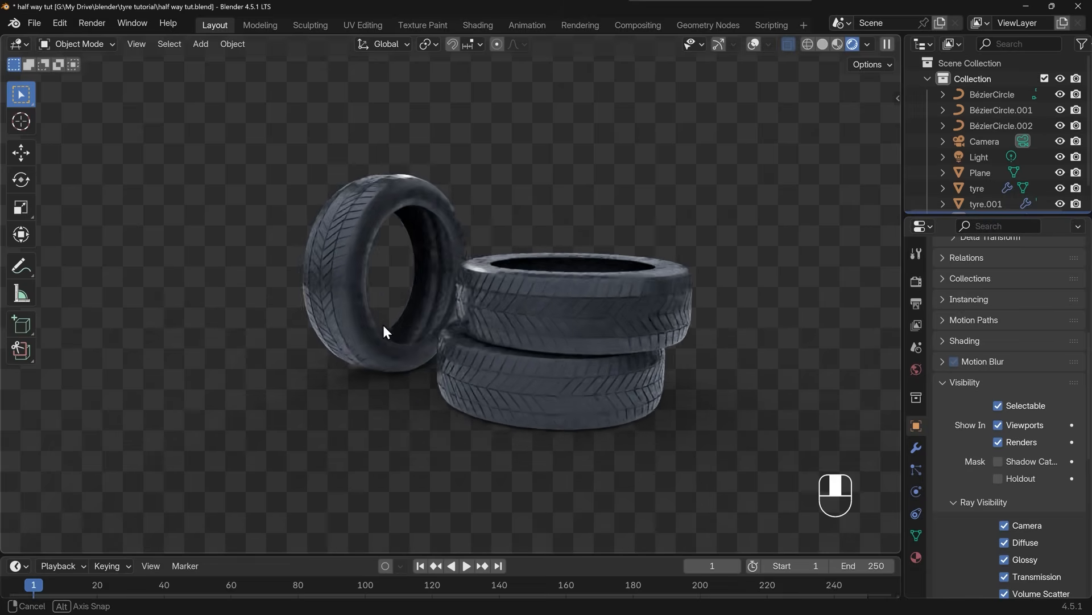
left_click_drag(387, 331, 420, 267)
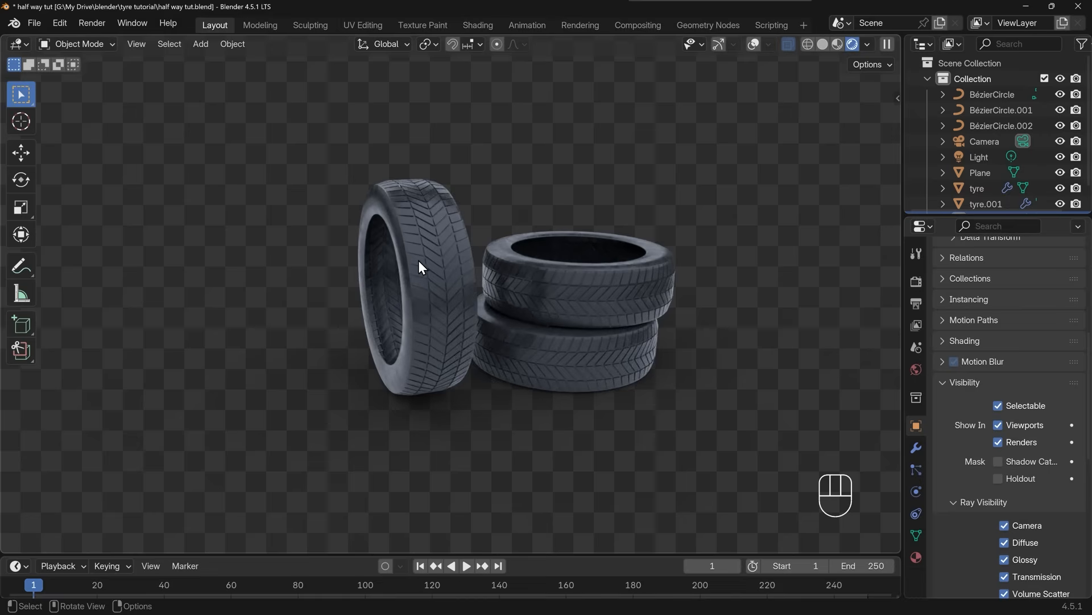
mouse_move(423, 287)
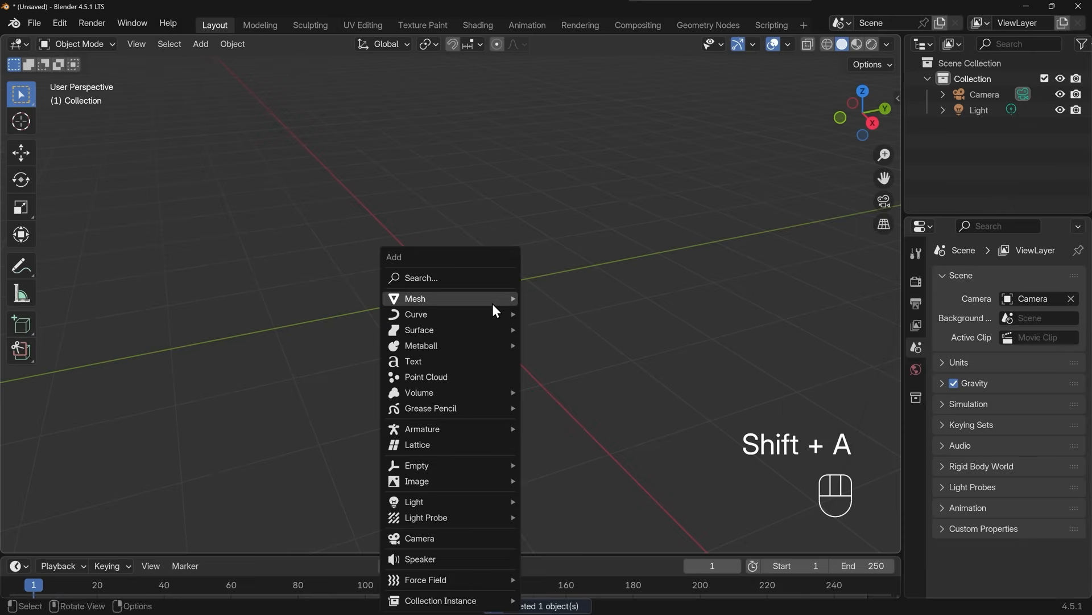
- Add a plane to the empty scene and delete one half in Edit Mode
left_click(416, 299)
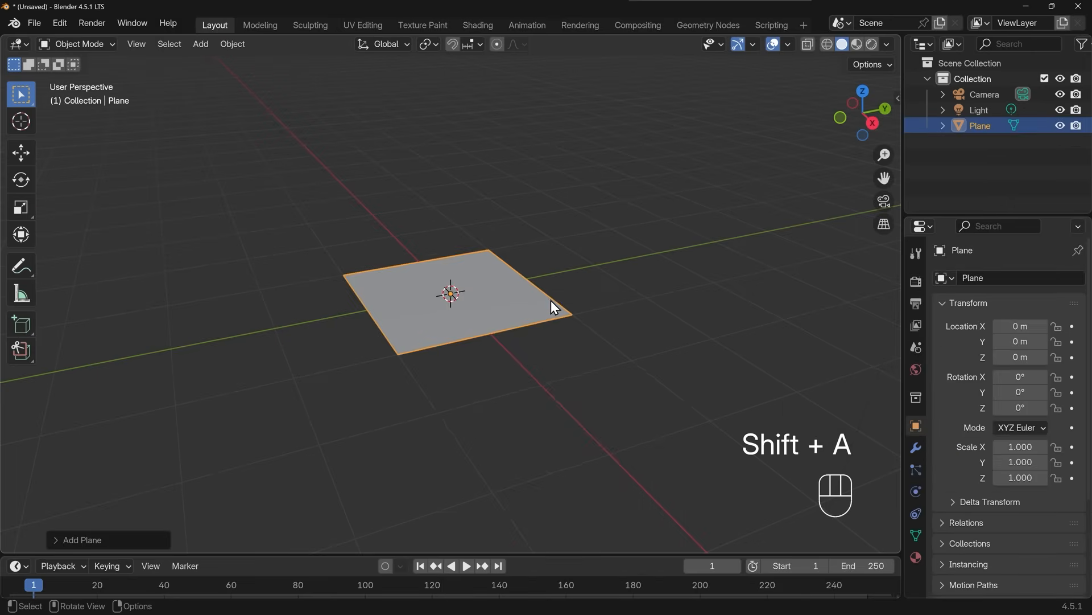
left_click_drag(550, 308, 506, 278)
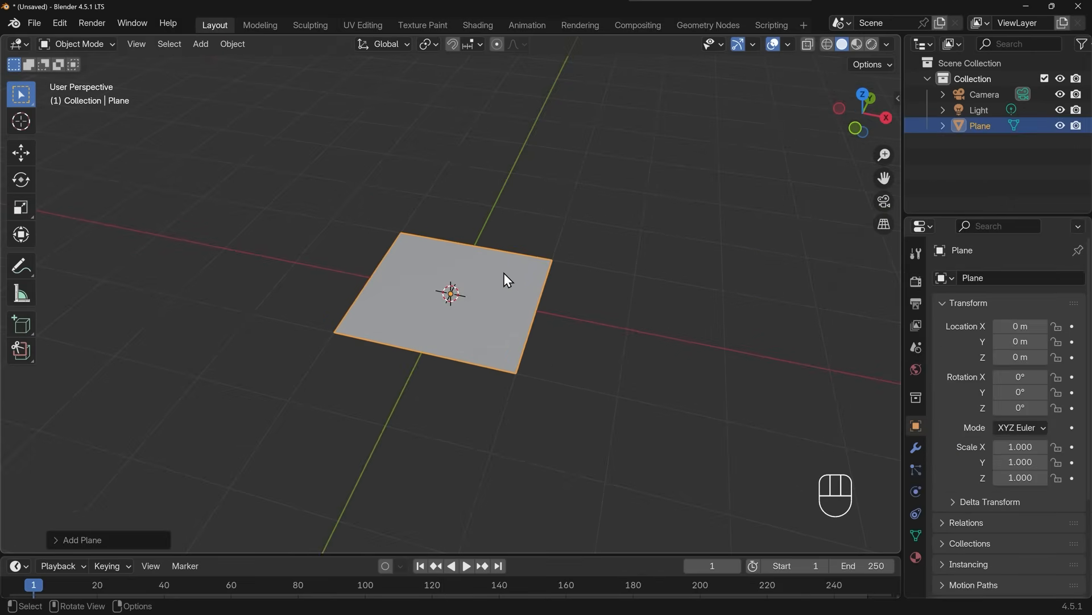
key("Tab")
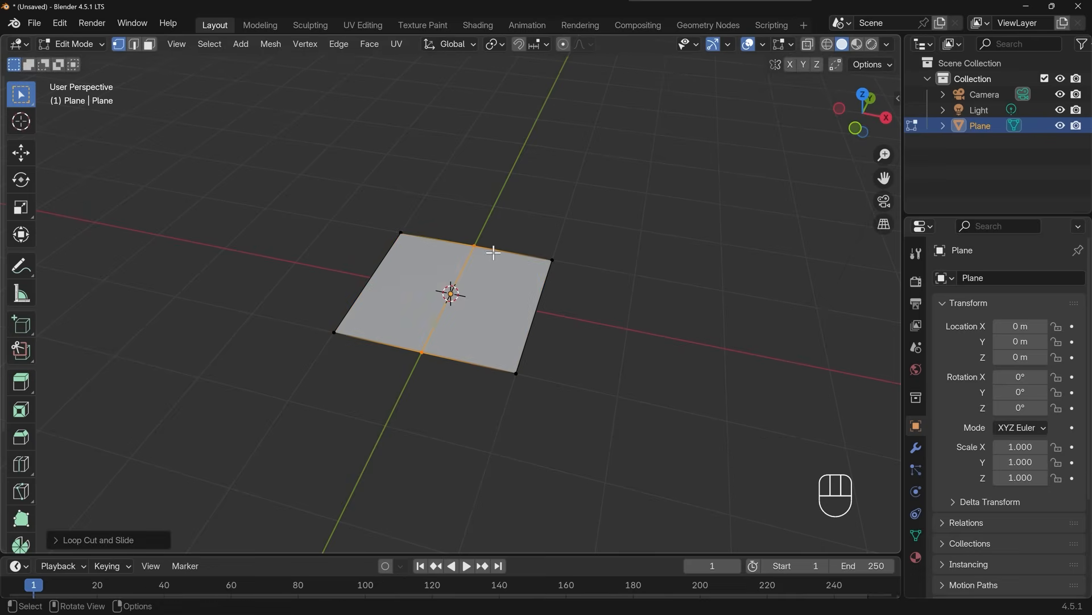
mouse_move(478, 250)
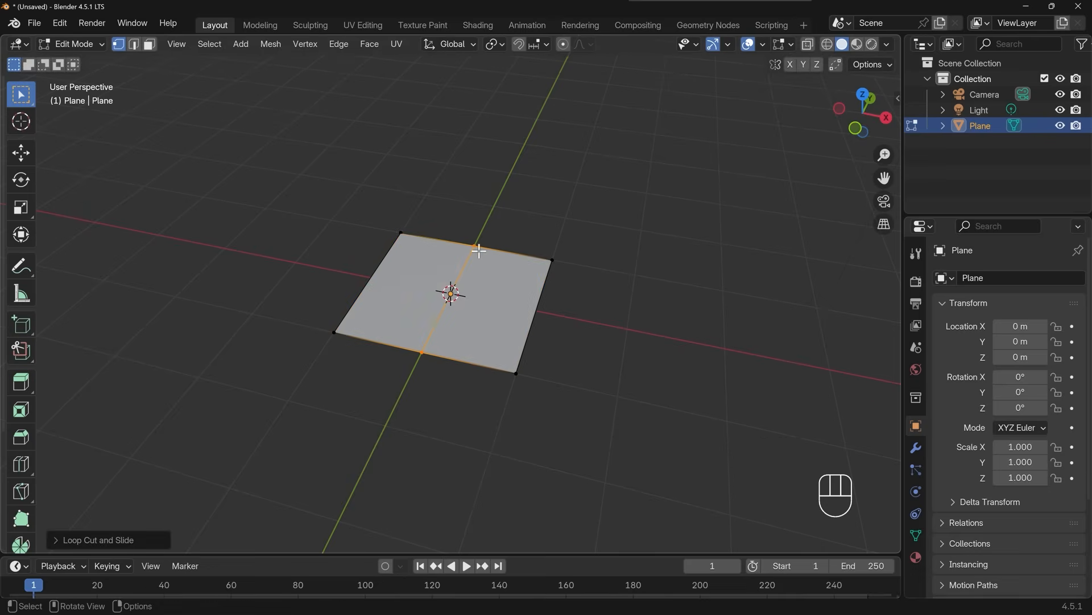
mouse_move(493, 281)
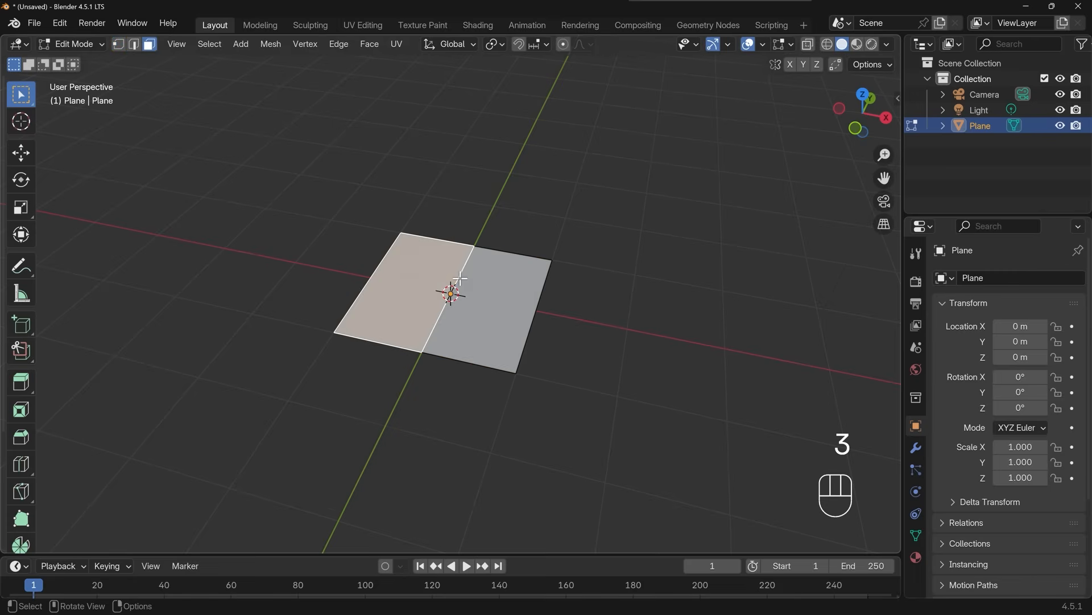
key("Delete")
type("m")
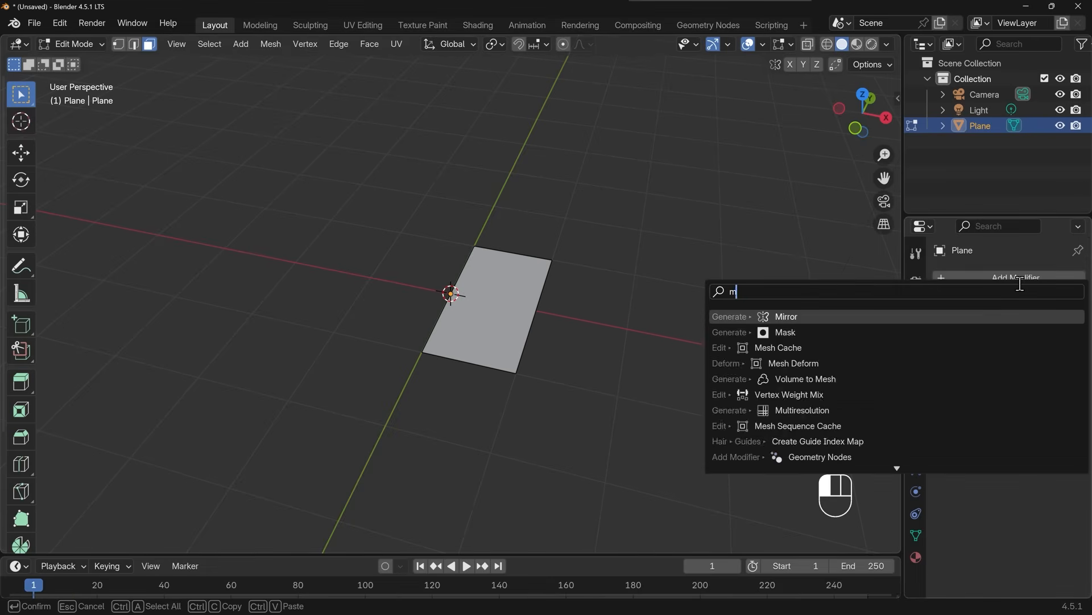
- Add a Mirror modifier to the half plane and enable Clipping at the seam
left_click(786, 316)
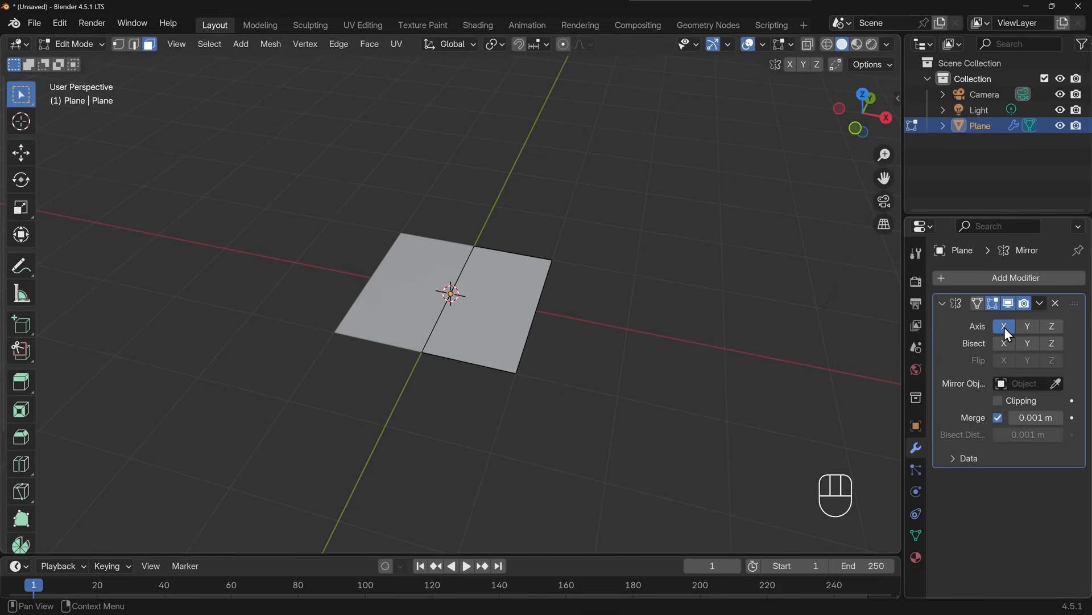
left_click(998, 400)
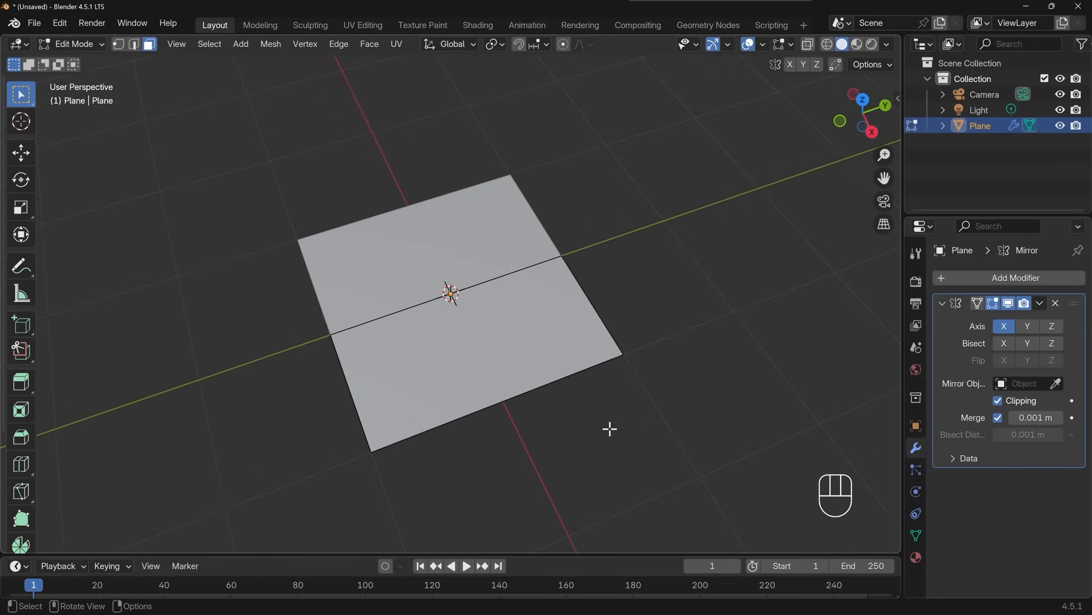
mouse_move(657, 261)
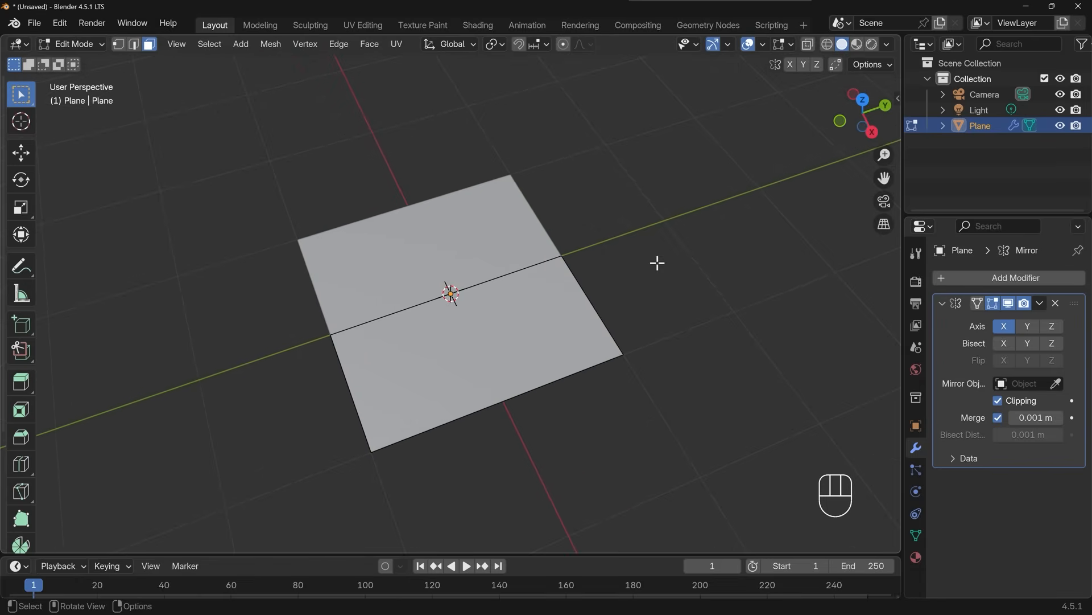
- Select the plane half, scale it along Y and begin adding loop cuts
key("s")
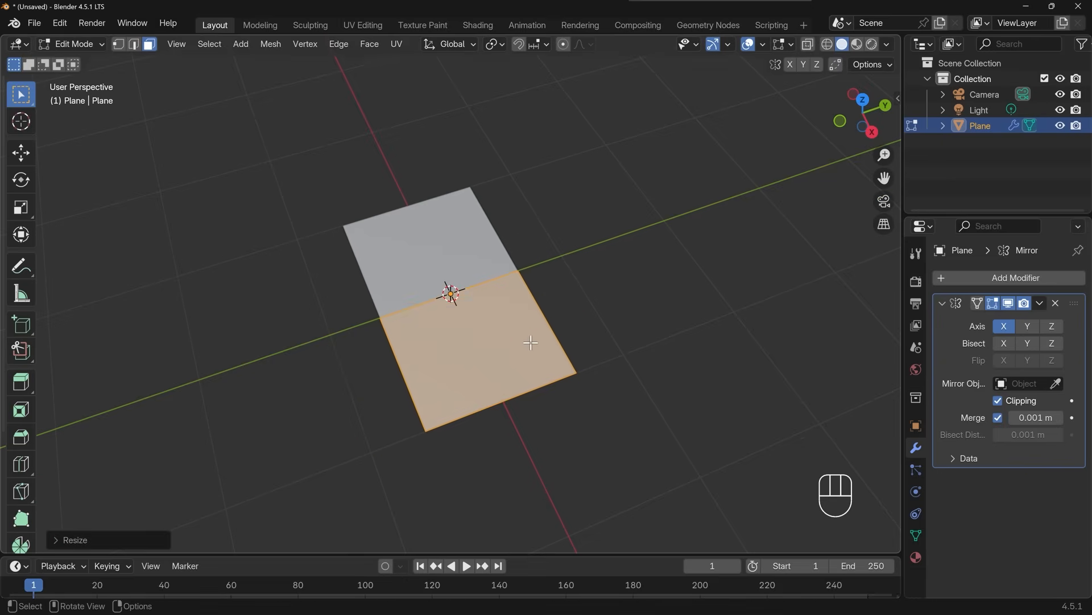
mouse_move(544, 332)
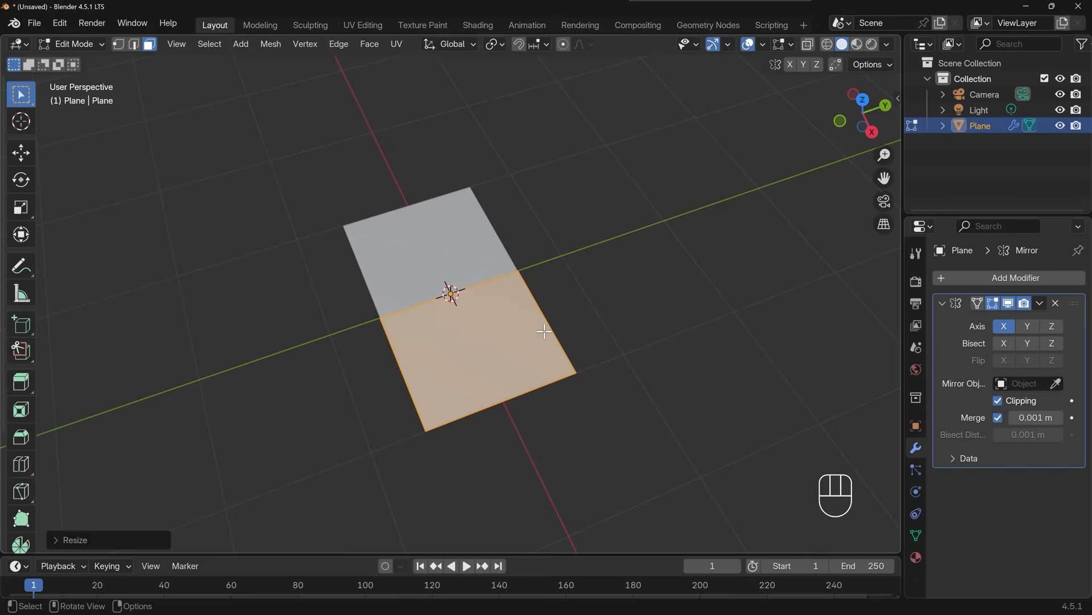
mouse_move(550, 322)
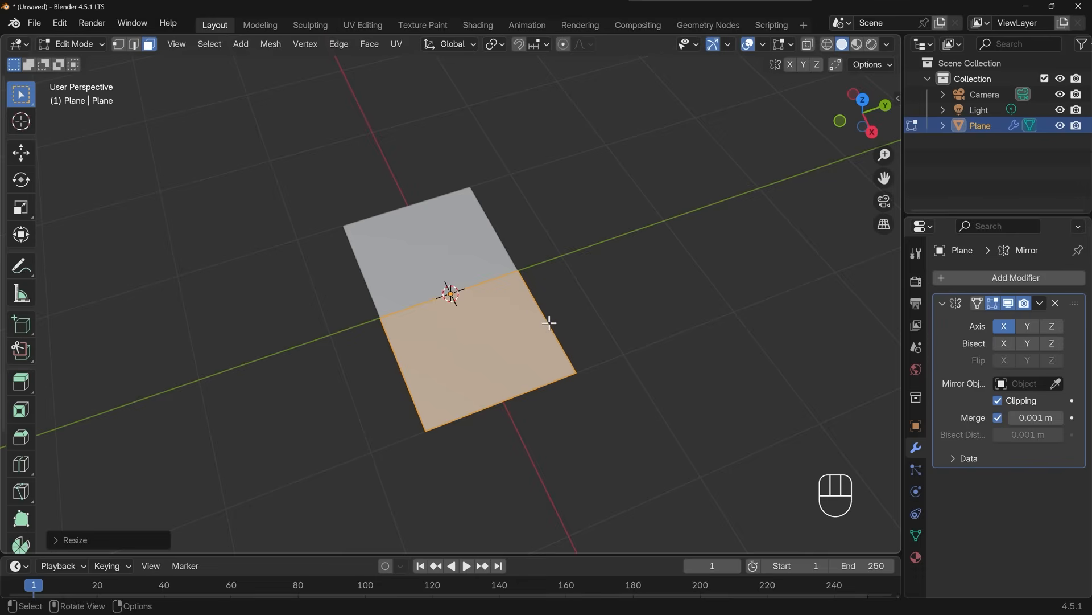
mouse_move(620, 264)
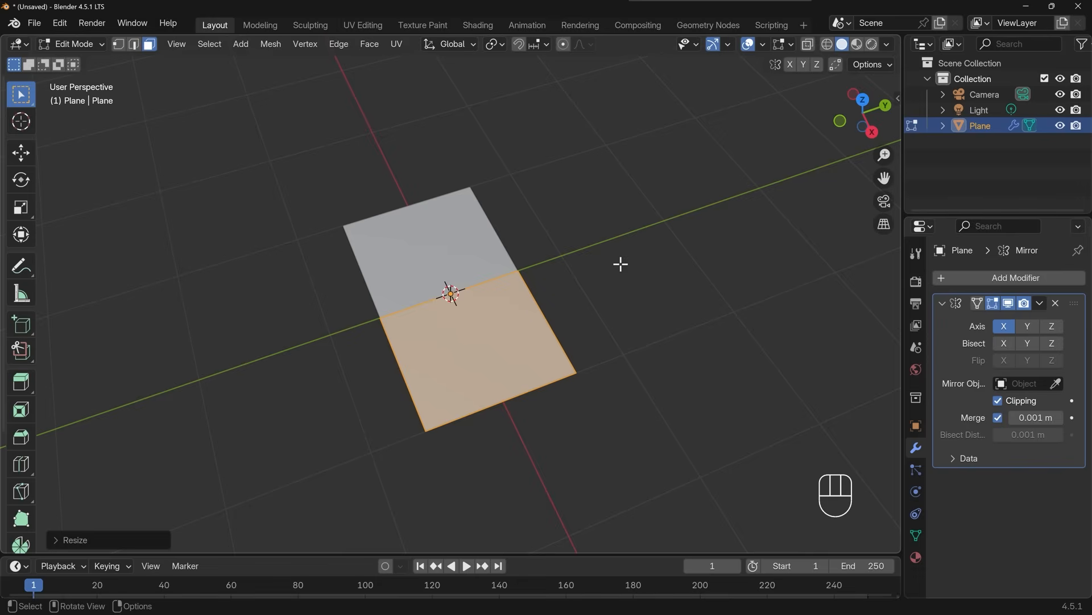
key("s")
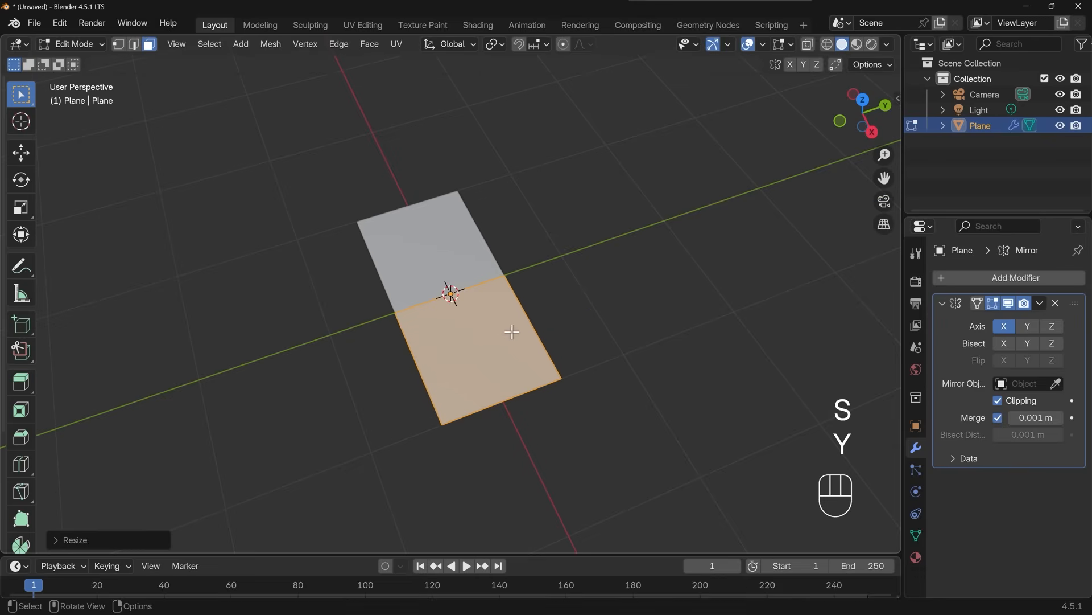
key("ctrl+r")
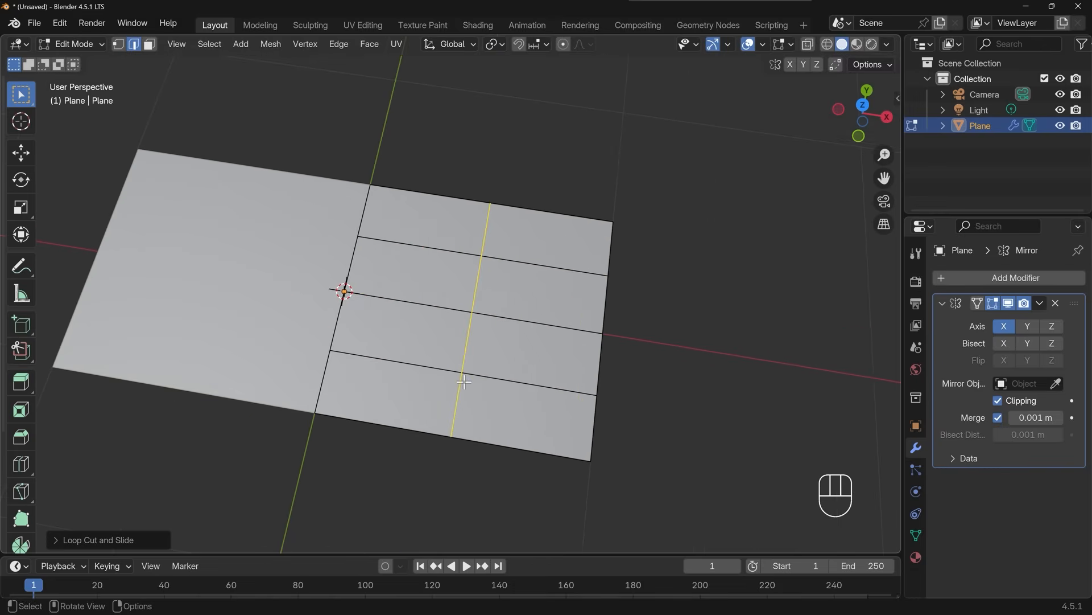
mouse_move(557, 190)
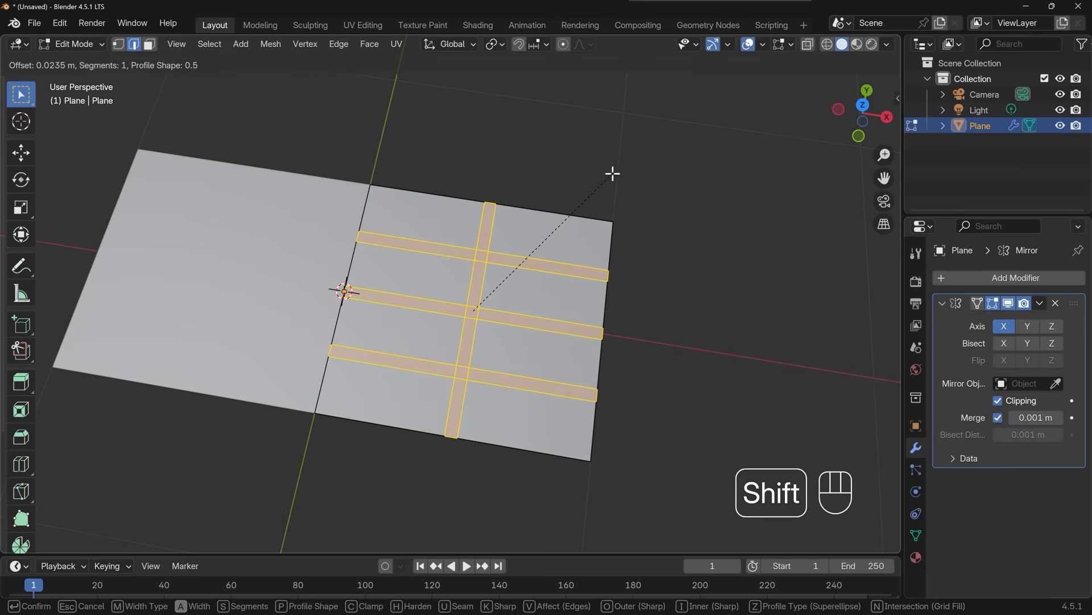
- Confirm the bevel on the cut edges and add another loop cut near the outer edge
left_click(599, 184)
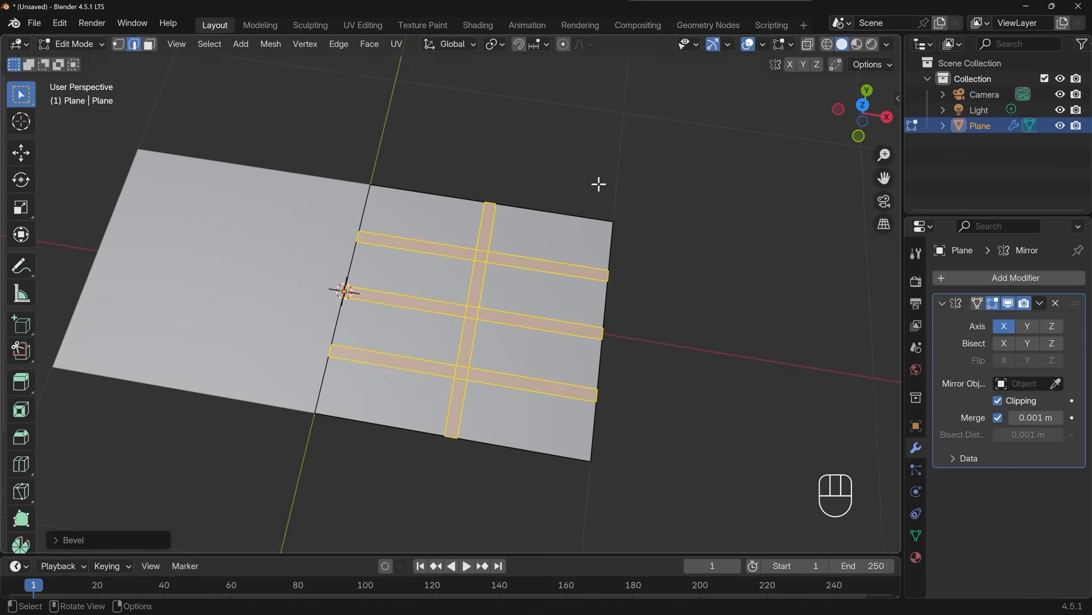
key("ctrl+r")
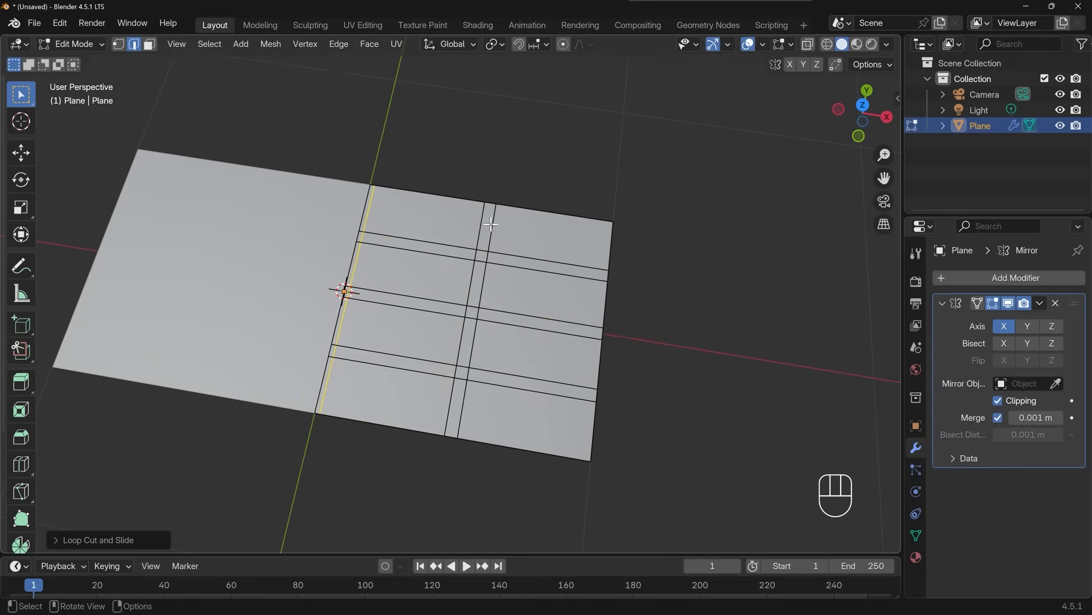
mouse_move(473, 244)
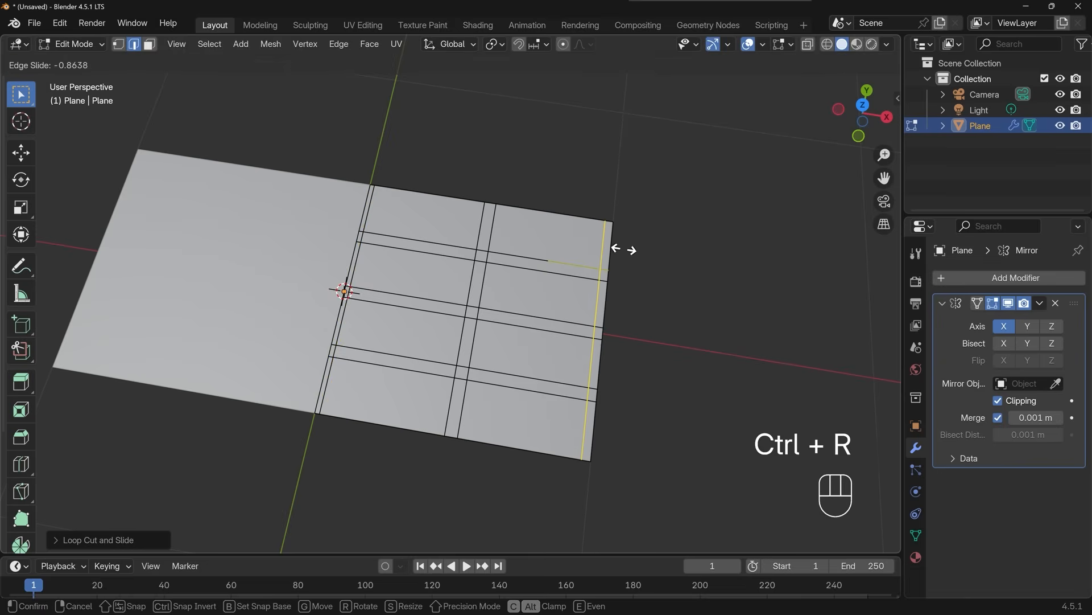
left_click(670, 270)
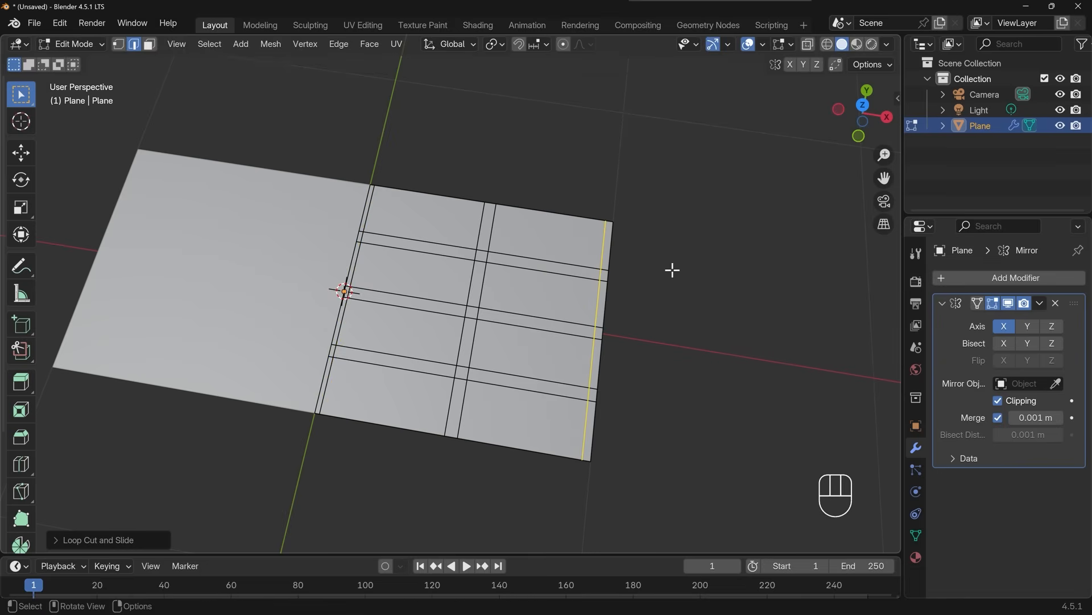
mouse_move(647, 257)
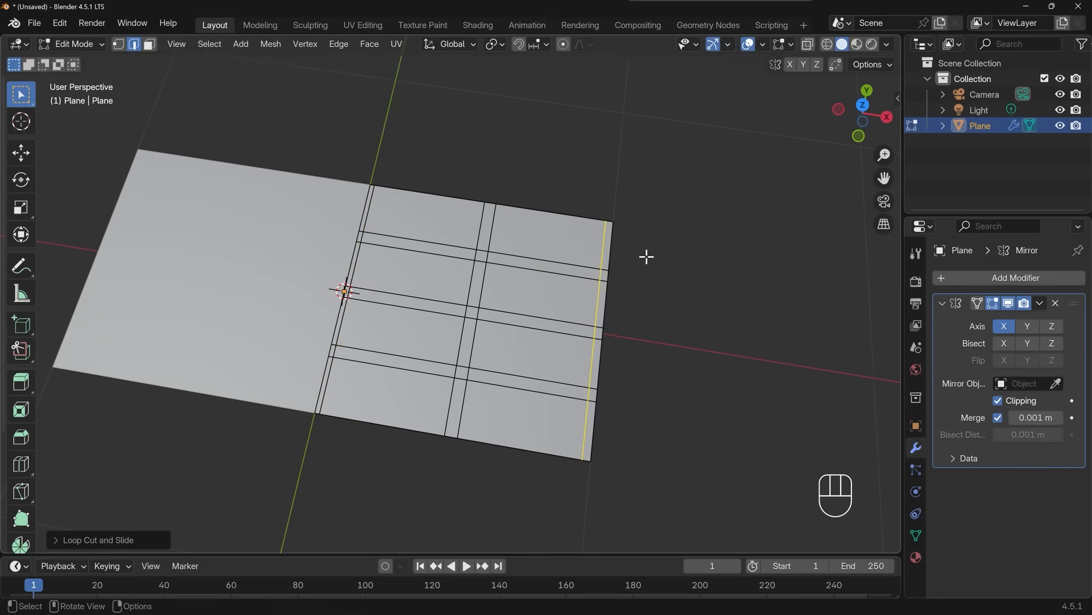
- Extrude the inset tread faces straight up along Z, then move the outer edge in top view
left_click(552, 255)
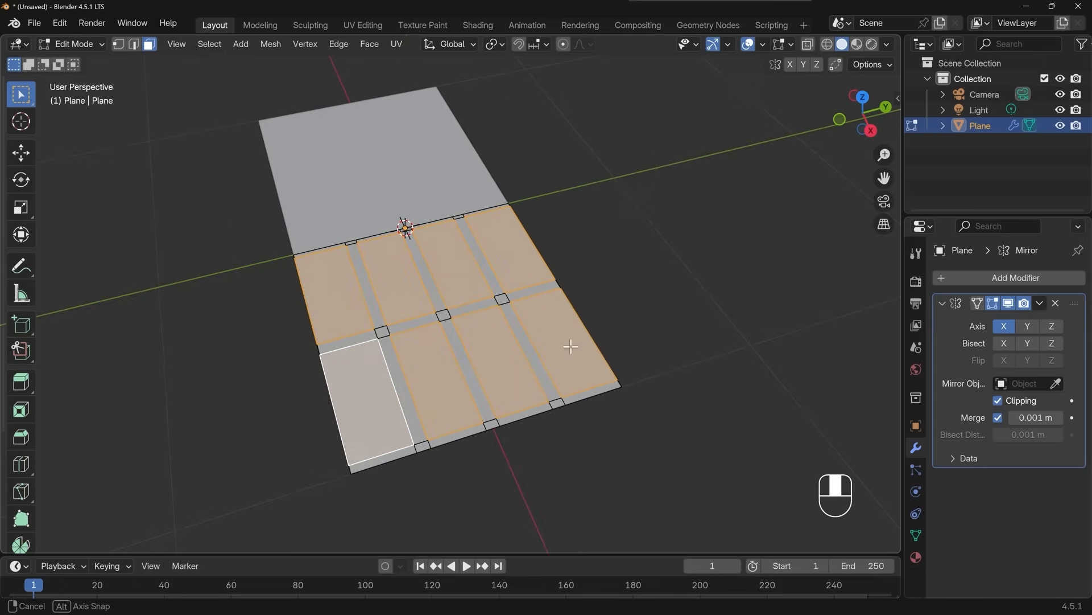
key("e")
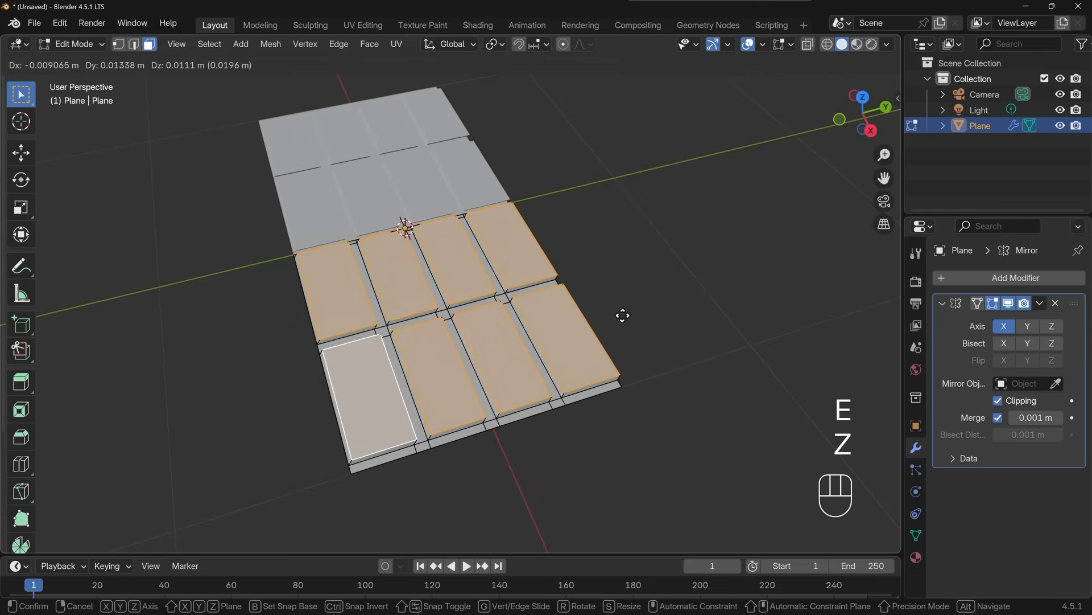
key("z")
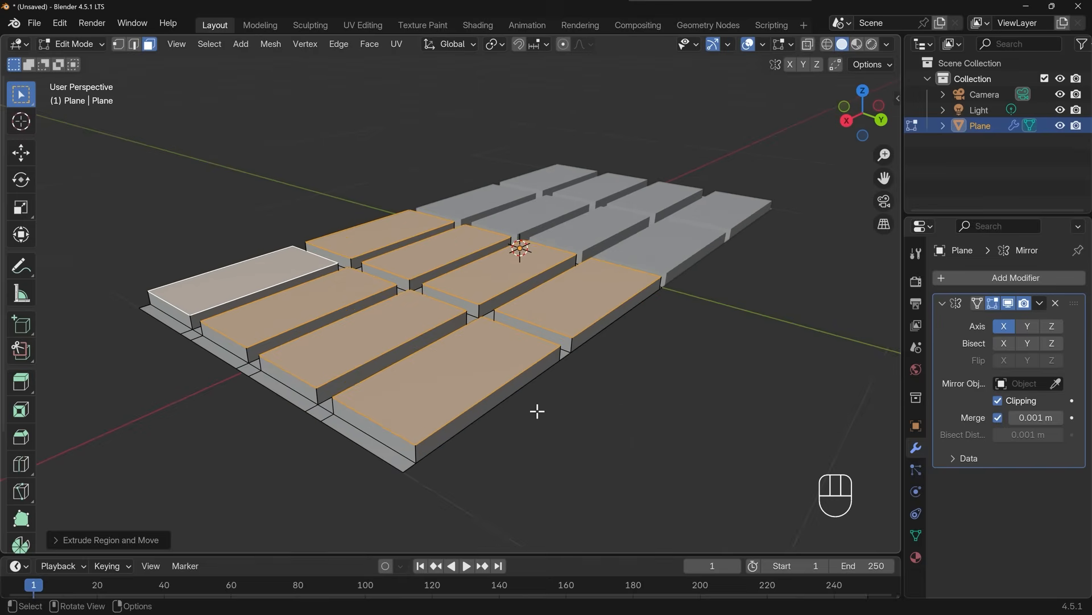
mouse_move(505, 406)
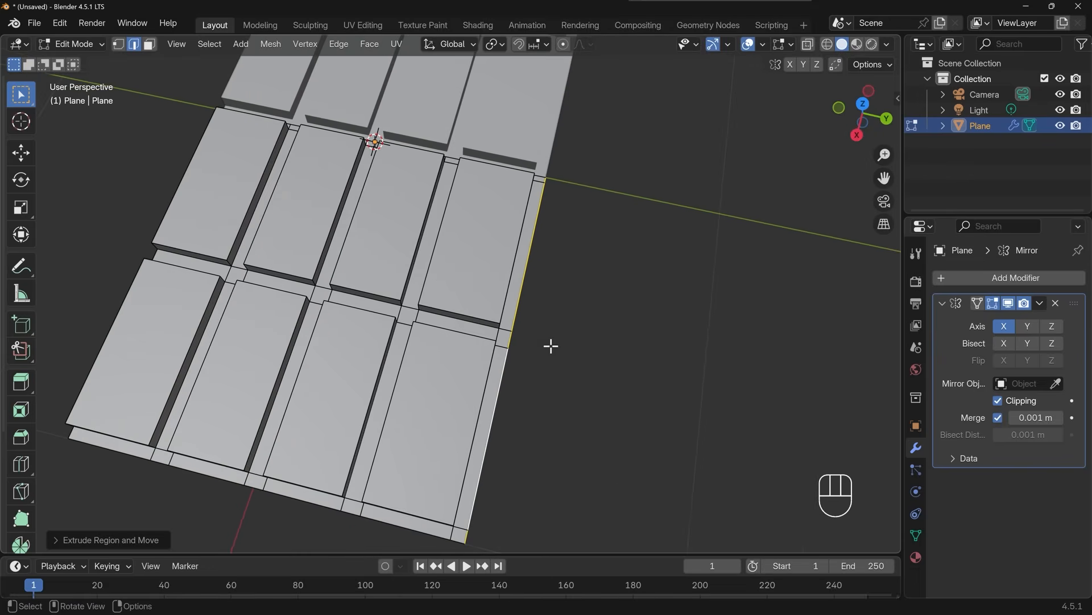
key("g")
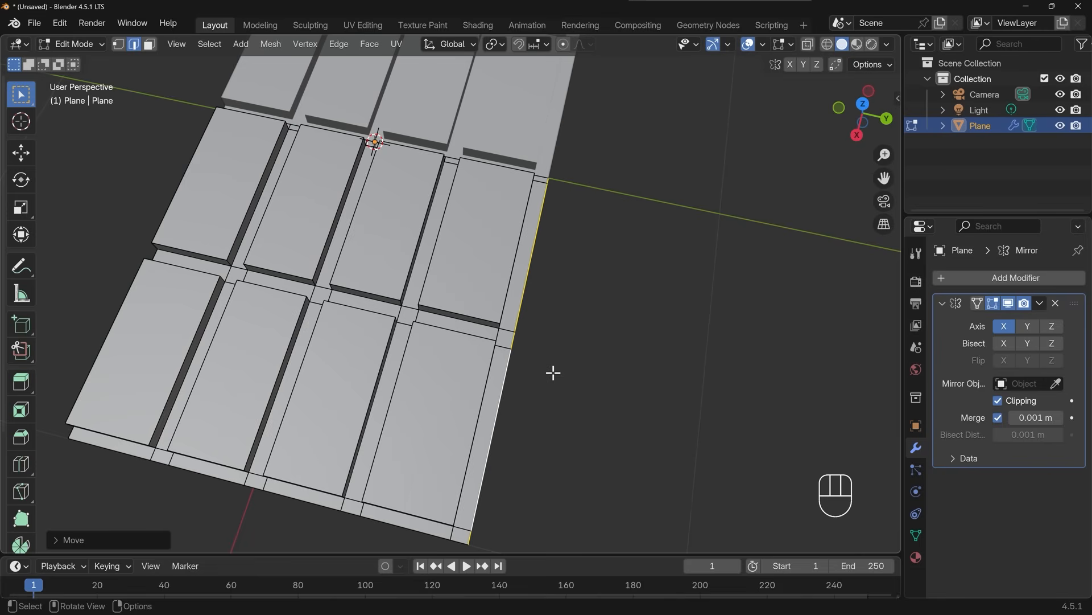
key("KP_7")
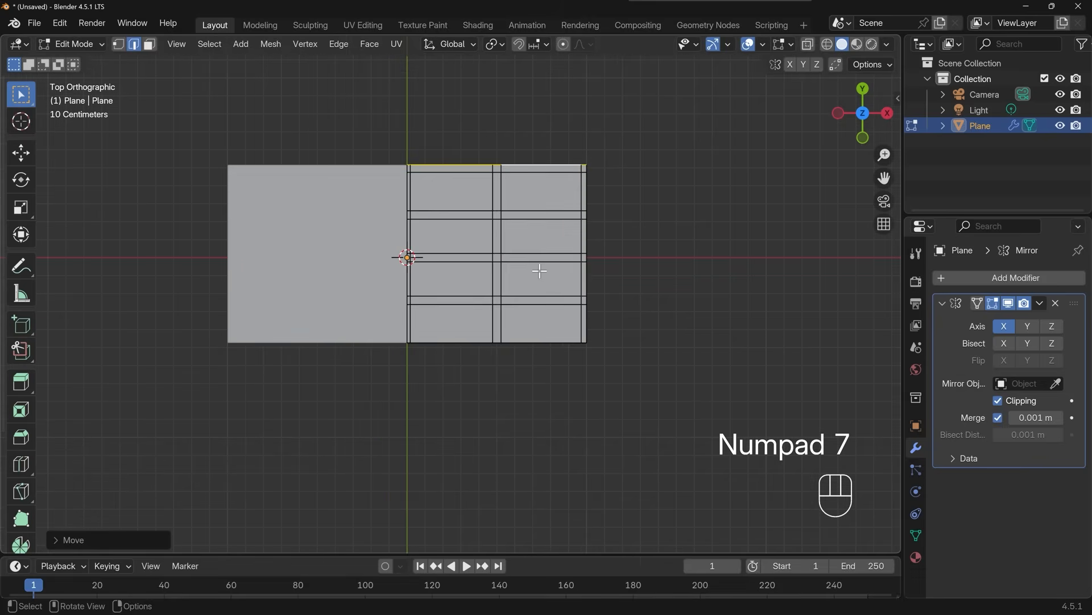
- Toggle X-ray with Alt+Z to look straight down on the tread
key("alt+z")
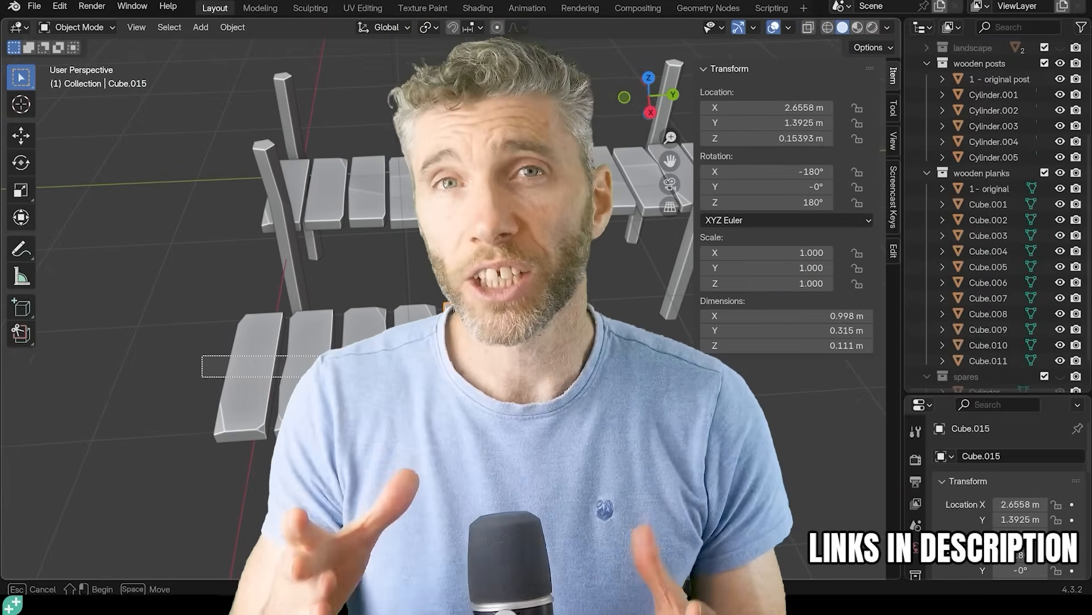
key("shift+d")
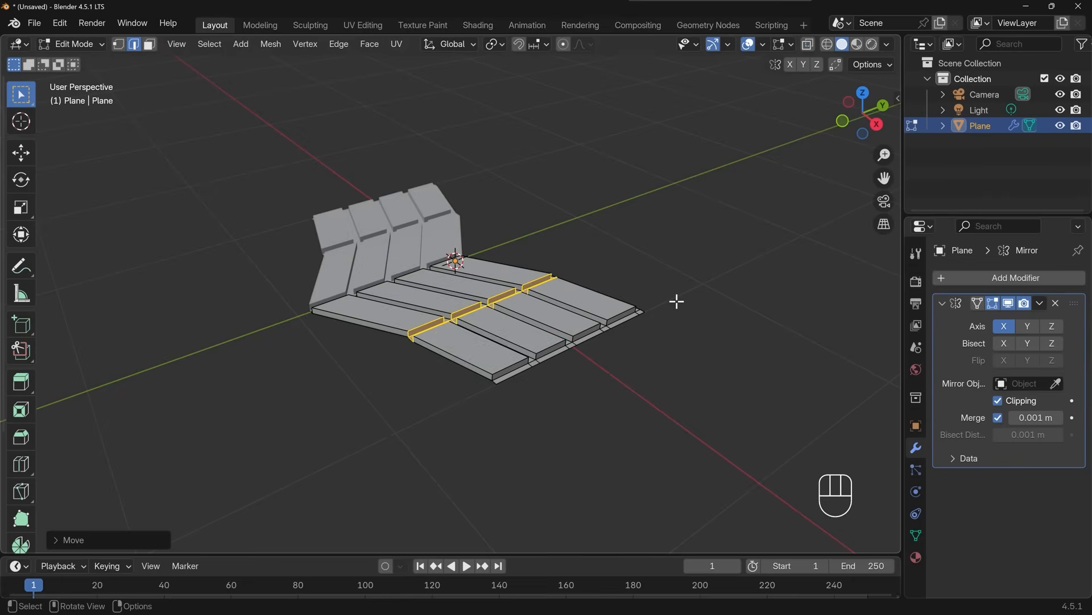
mouse_move(696, 322)
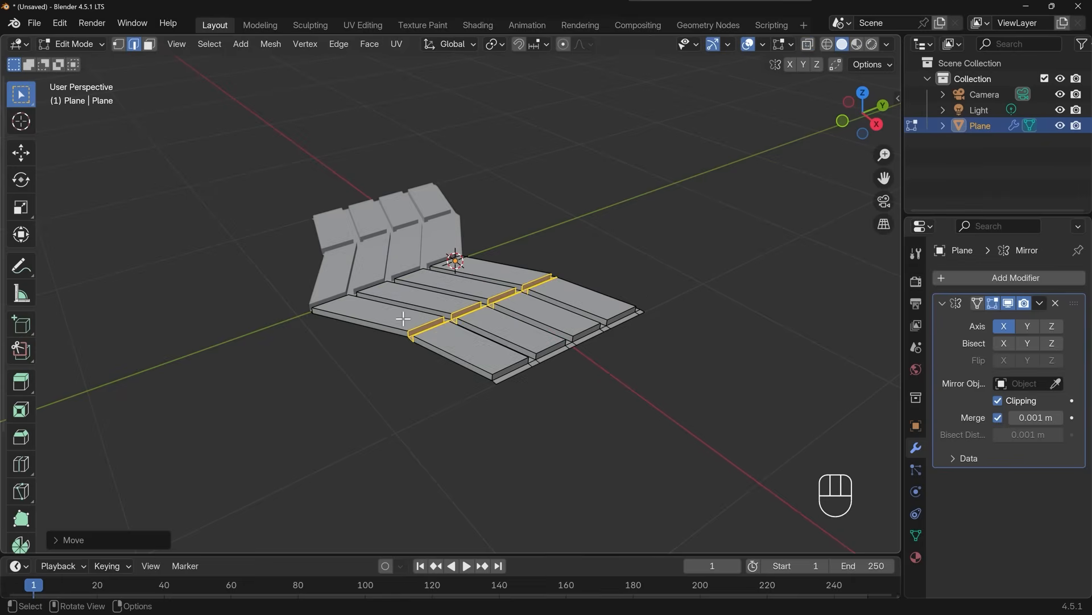
- Add an Array modifier to the tread through search and collapse the Mirror panel
left_click(1015, 278)
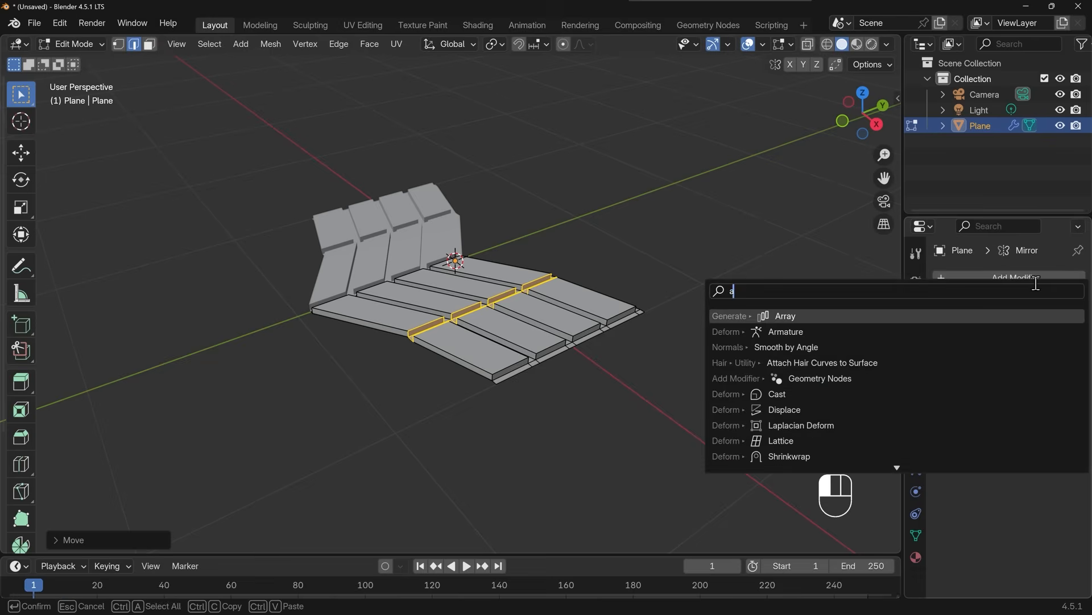
type("rr")
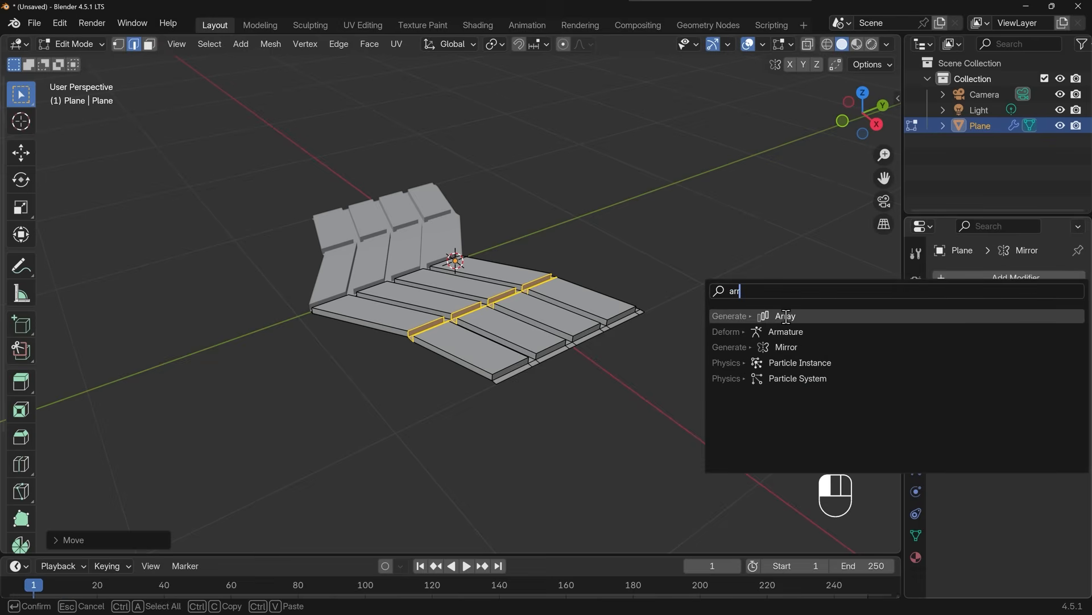
left_click(786, 315)
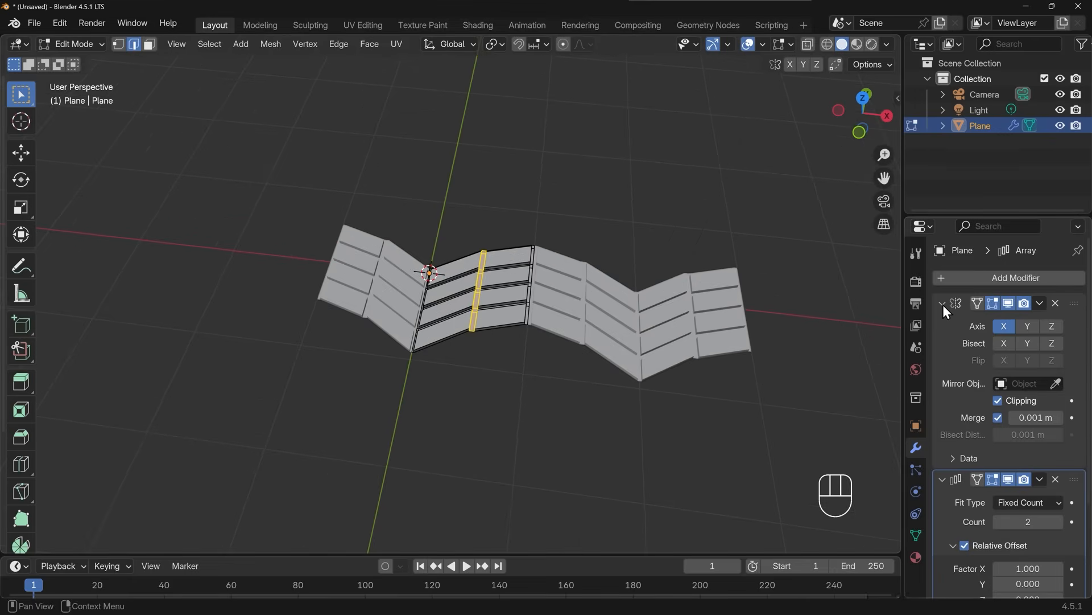
left_click(942, 303)
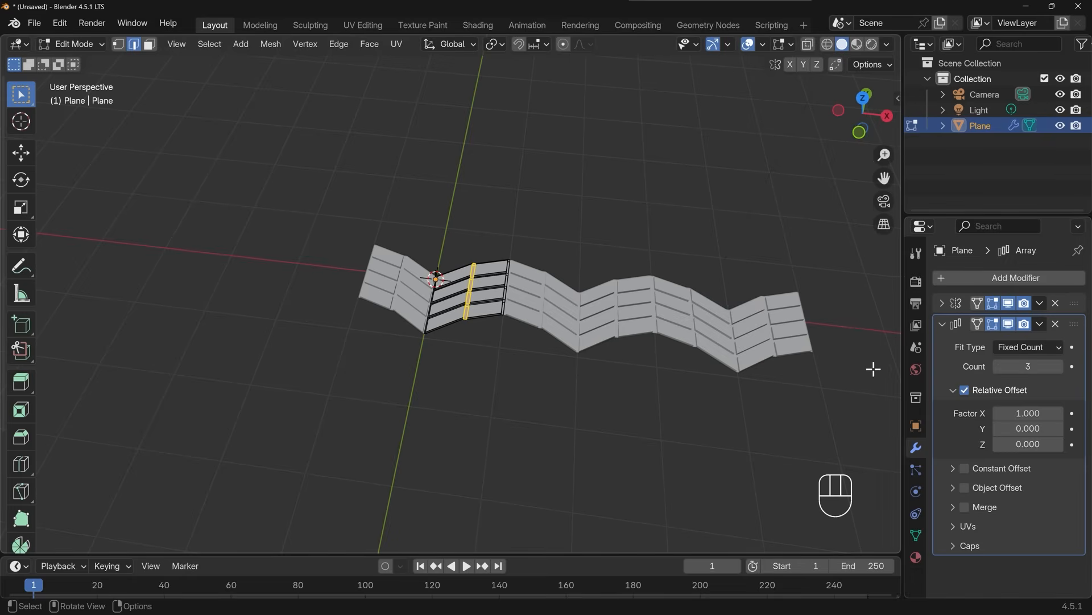
mouse_move(1028, 413)
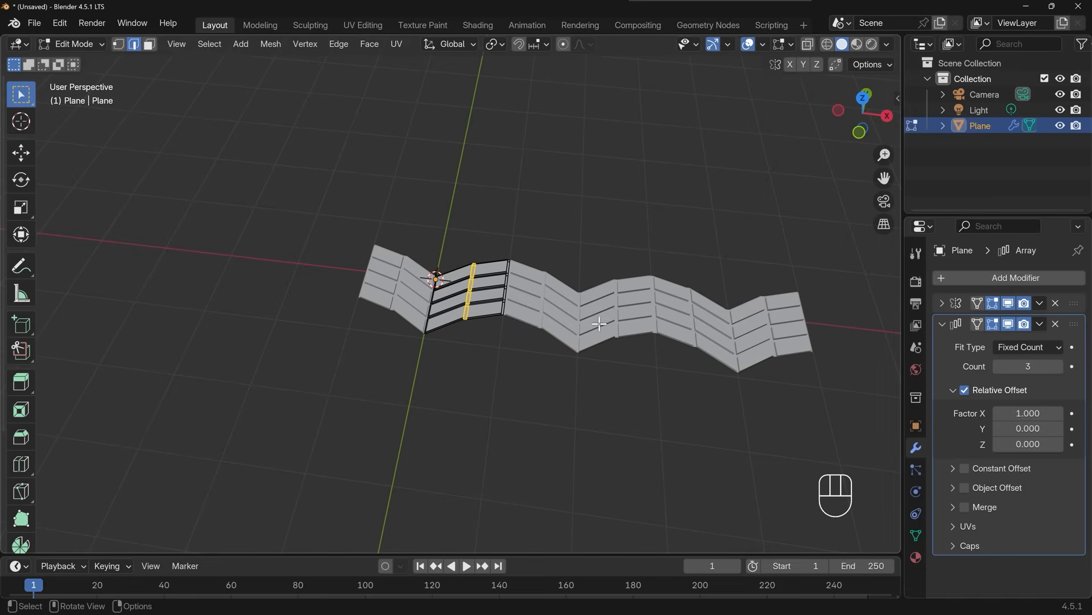
mouse_move(503, 327)
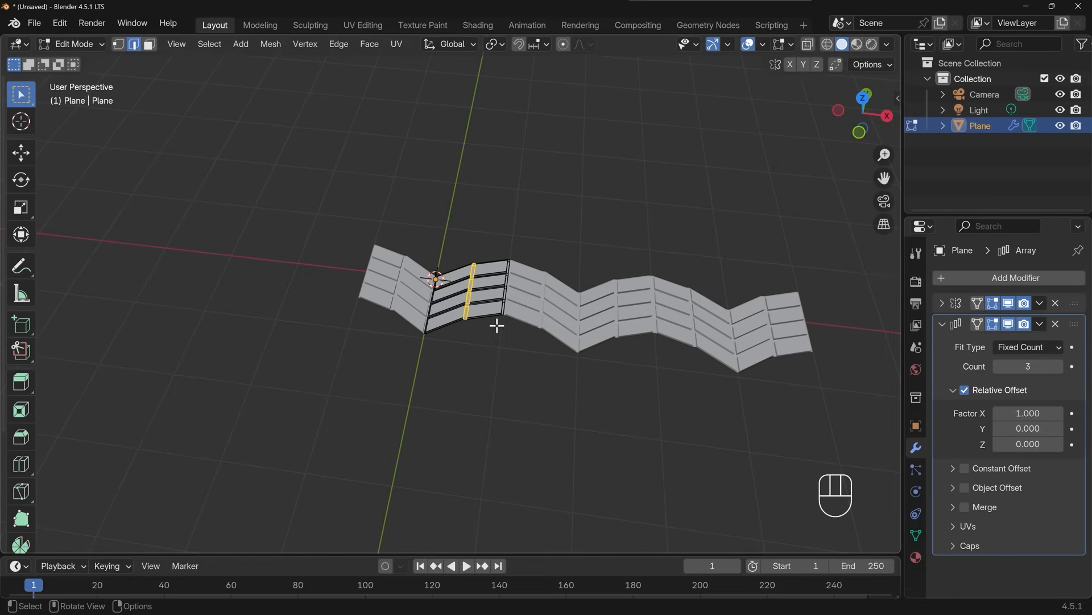
mouse_move(1023, 302)
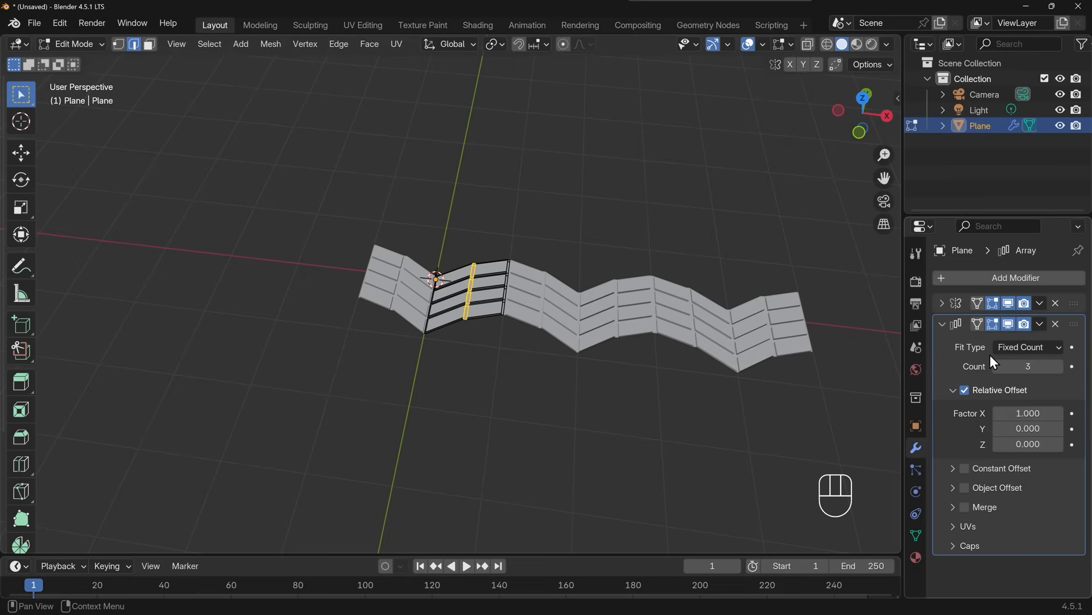
- Set the array's relative offset X to 0 and fine-tune Y to about 0.687
double_click(1027, 413)
type("0.000")
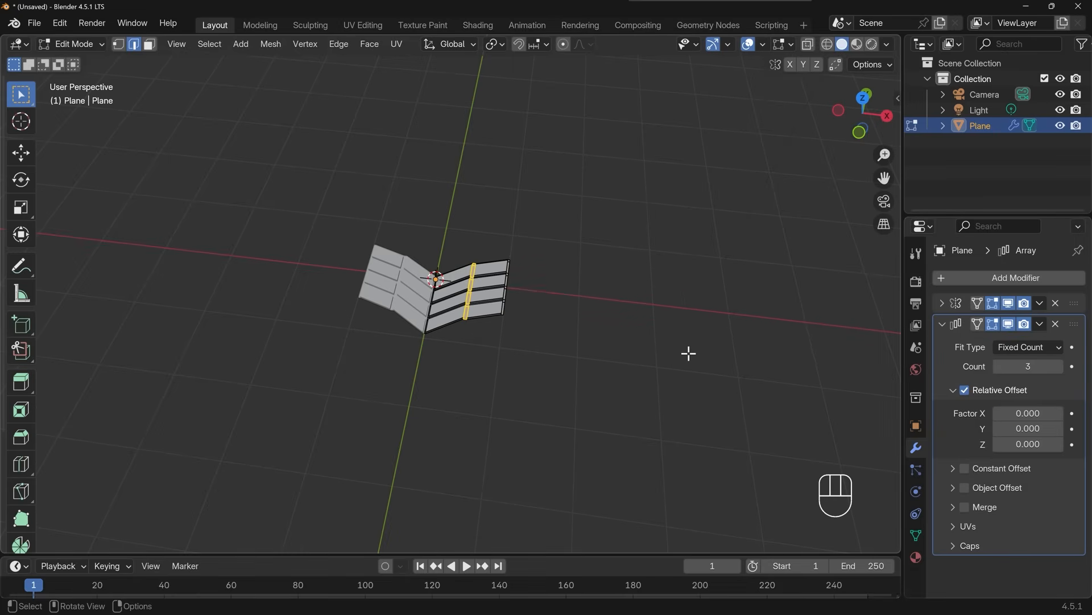
left_click_drag(1028, 428, 1045, 428)
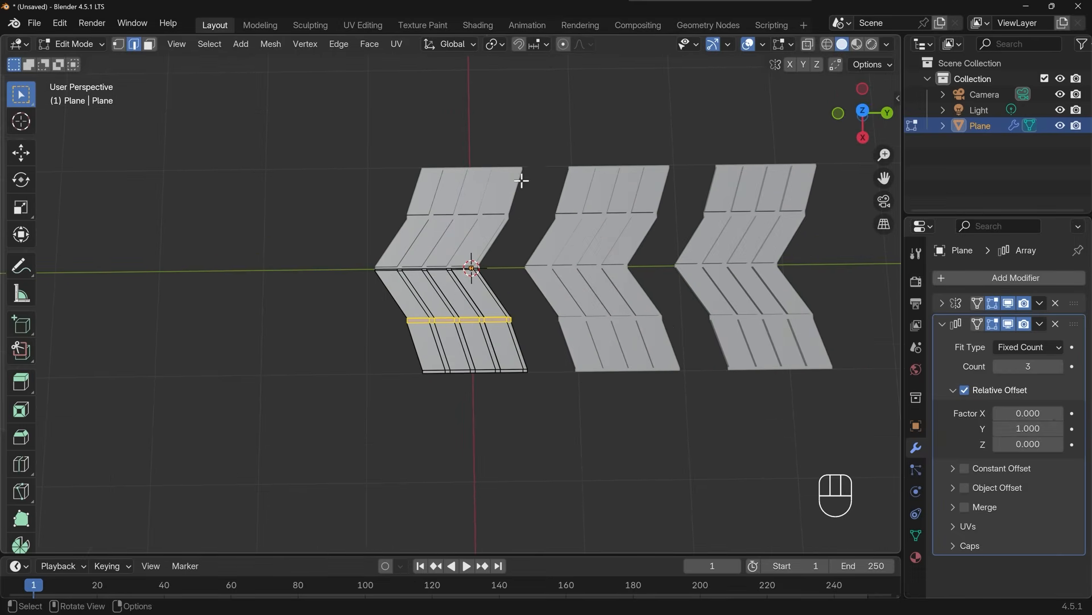
mouse_move(521, 182)
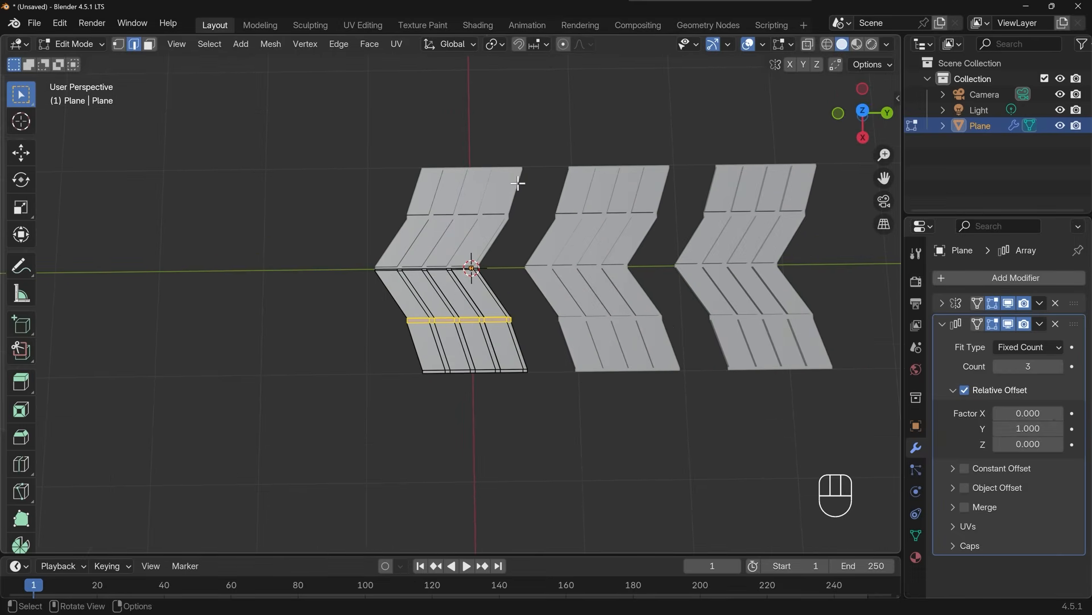
mouse_move(1004, 466)
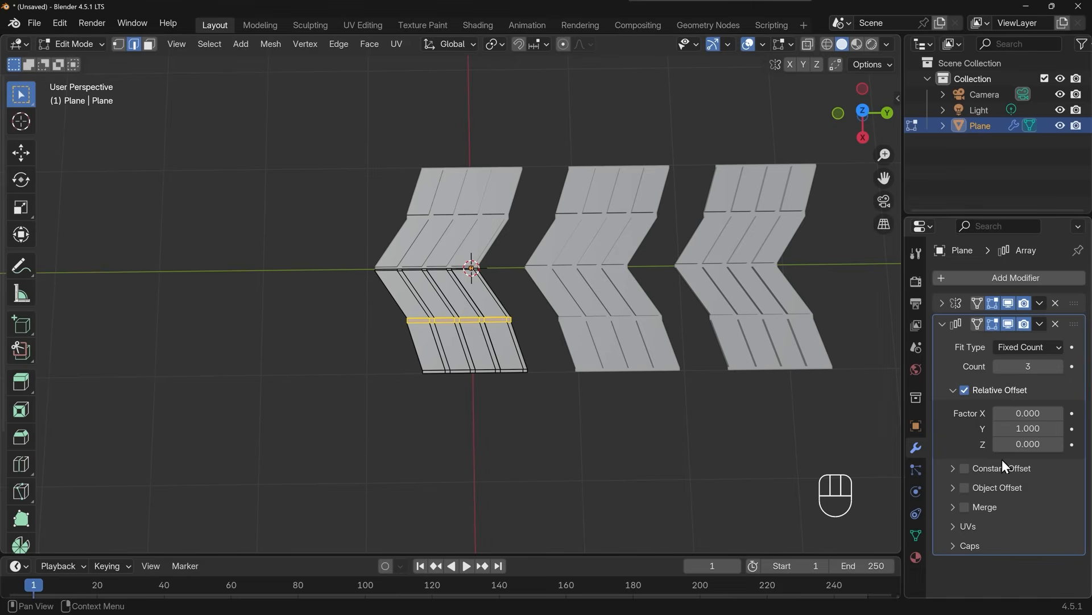
left_click_drag(1028, 428, 1011, 427)
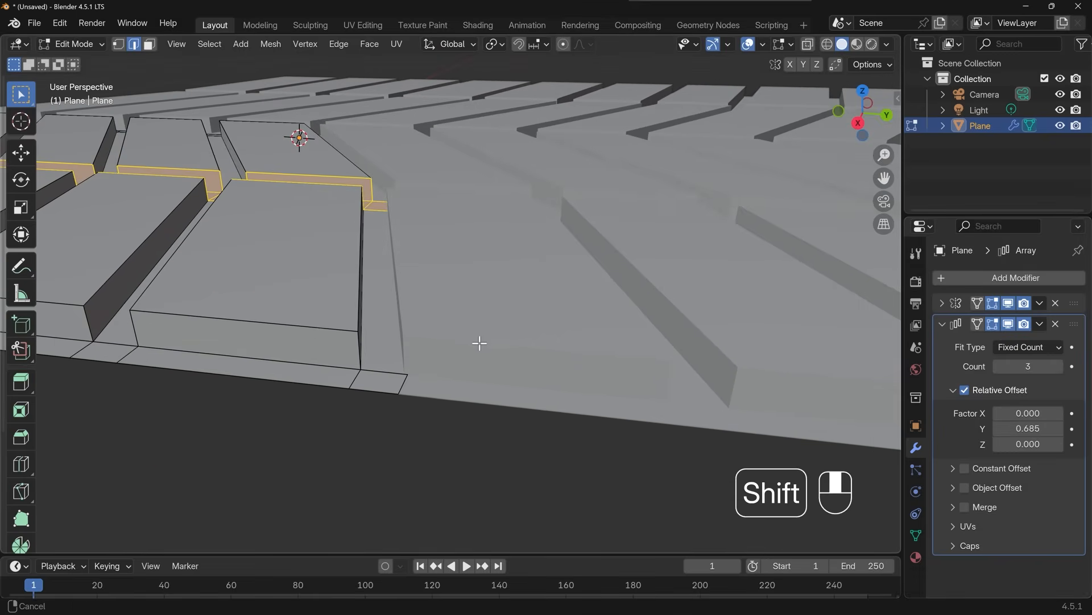
double_click(1028, 428)
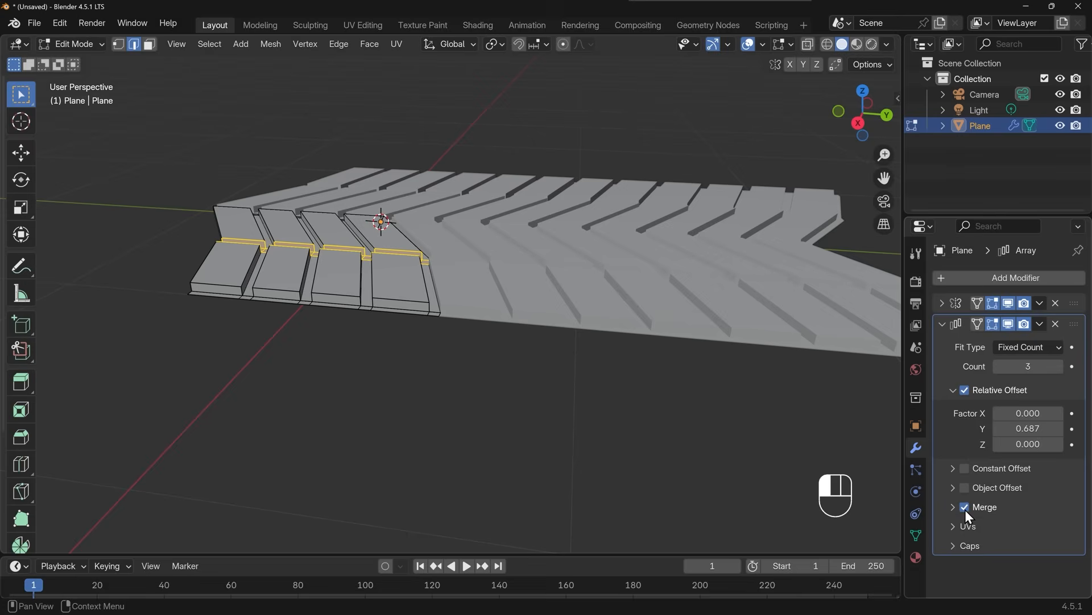
- Expand the merge distance settings and raise the array count to five copies
left_click(952, 507)
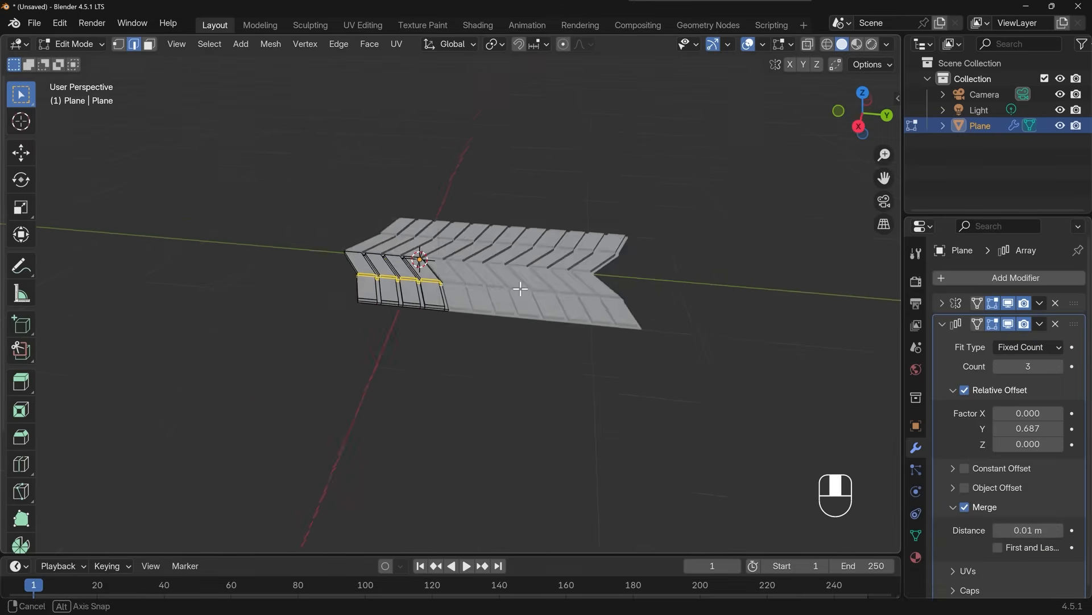
left_click_drag(521, 289, 543, 339)
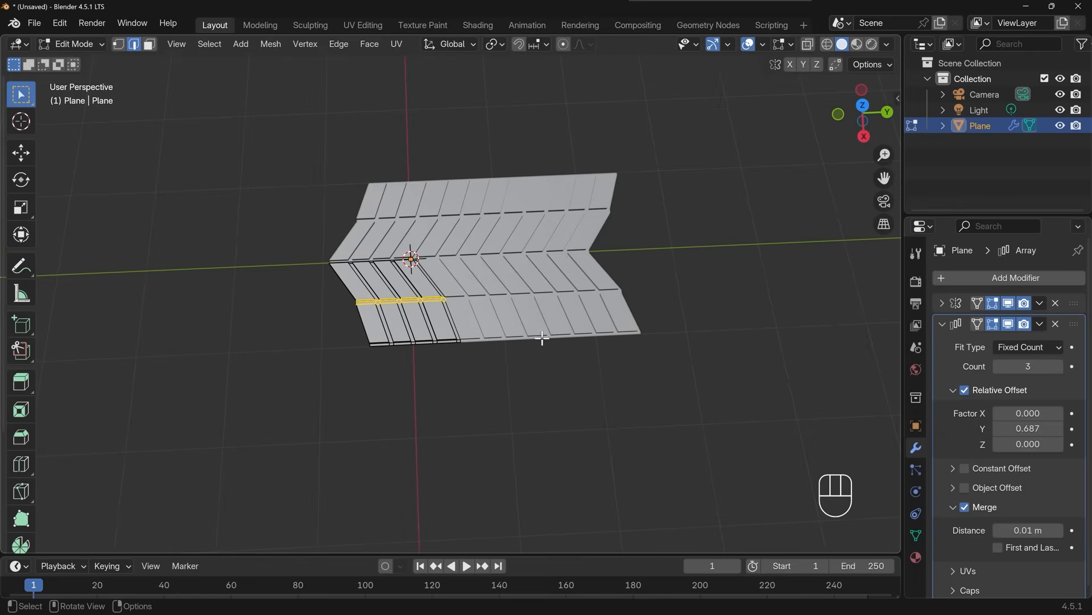
left_click(1057, 366)
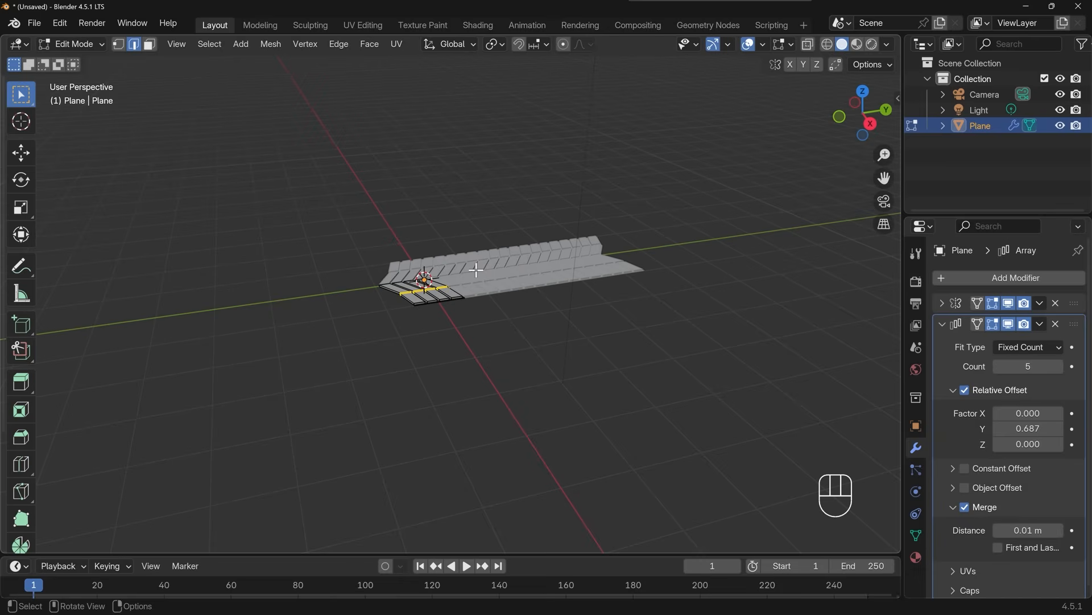
- Extrude the tread's side edges downward into sidewalls, then leave Edit Mode
left_click_drag(478, 270, 519, 320)
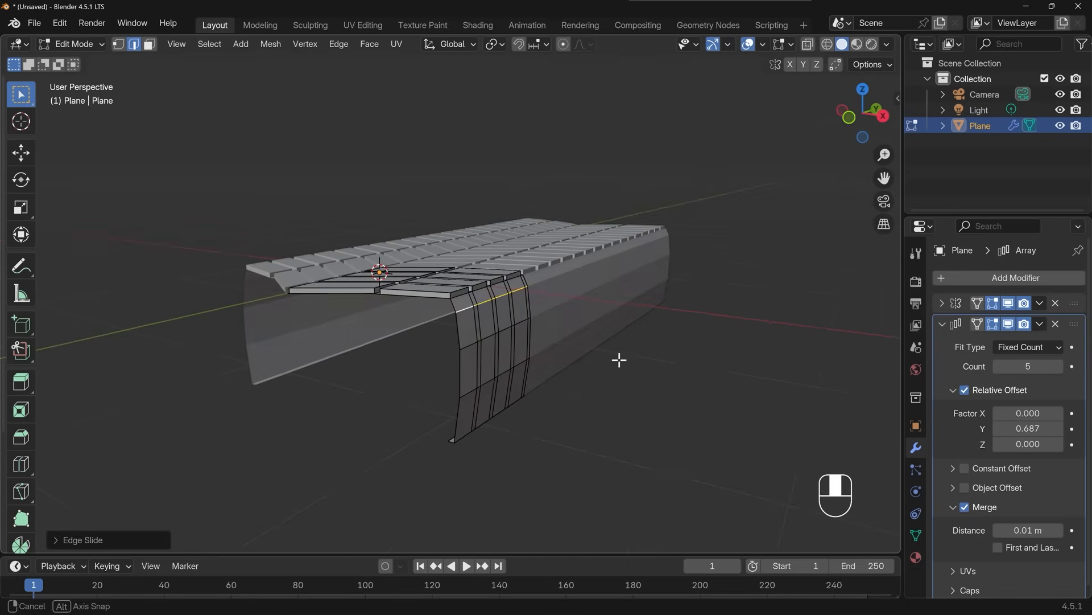
left_click_drag(618, 360, 731, 294)
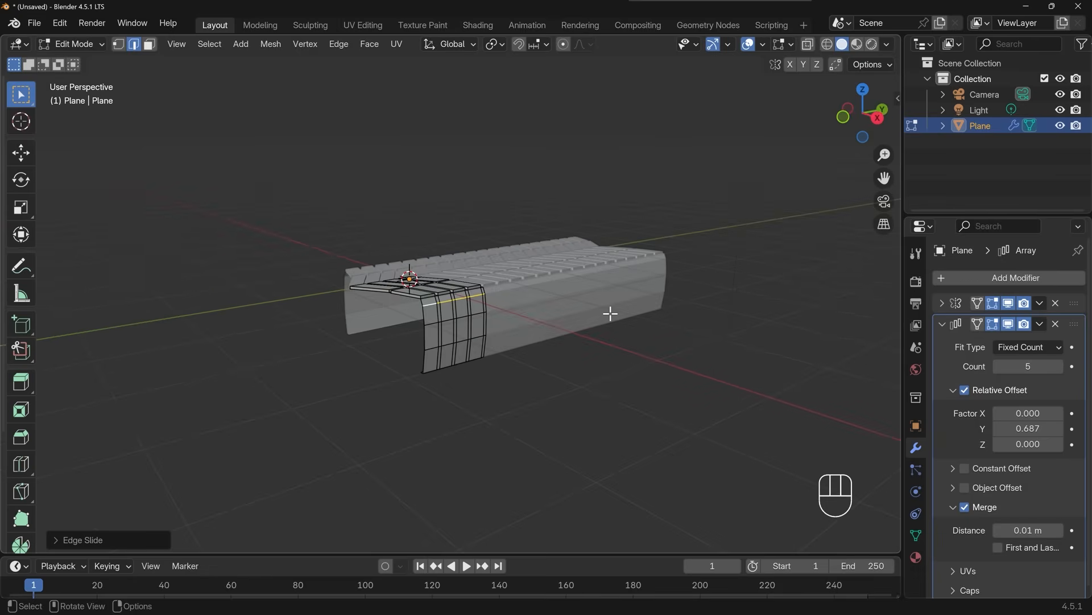
mouse_move(524, 326)
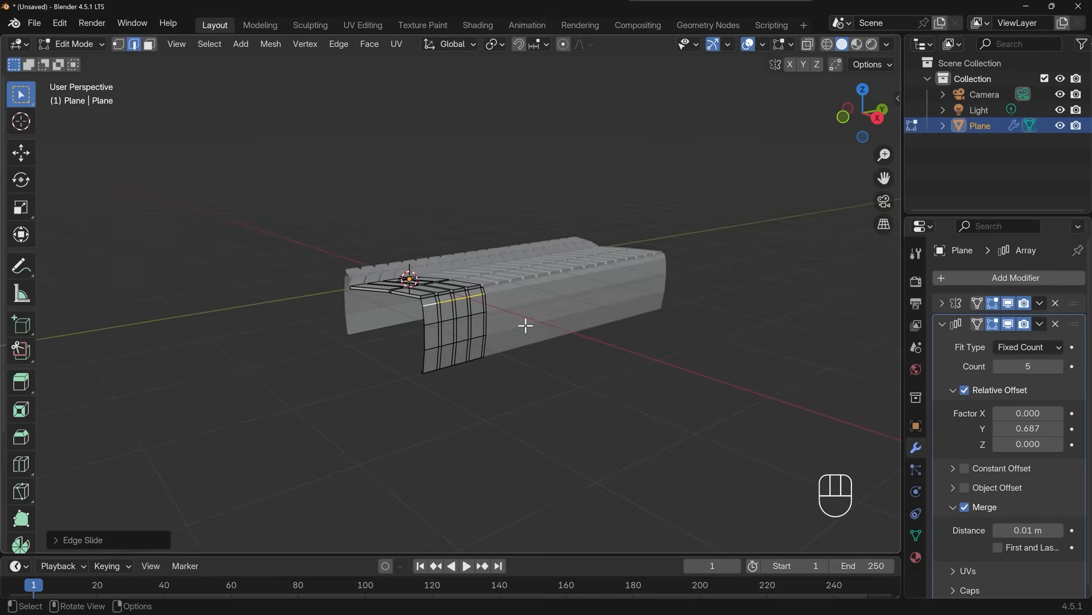
mouse_move(525, 325)
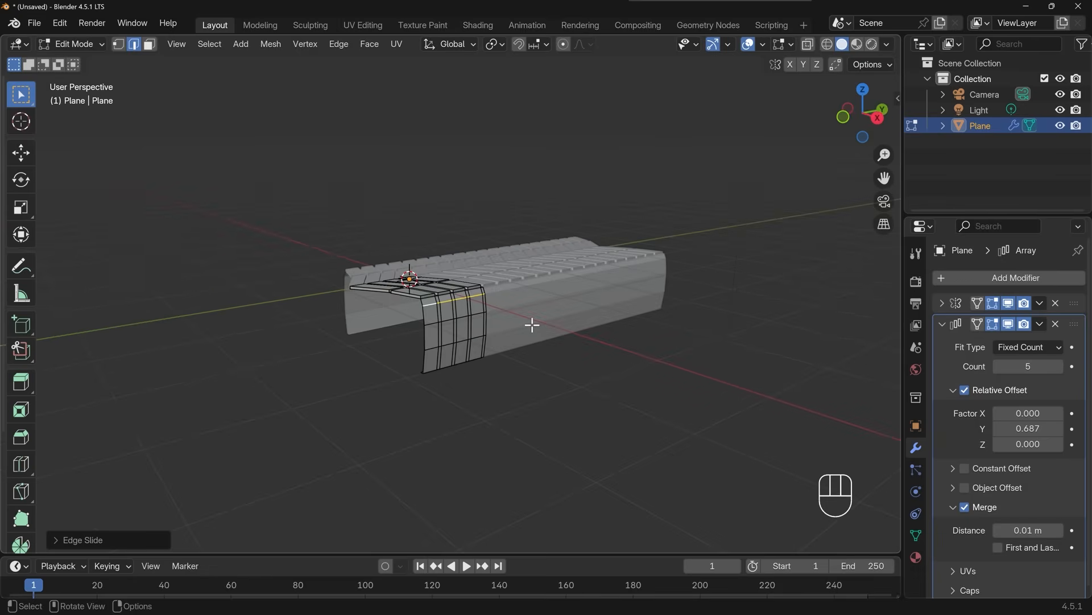
key("Tab")
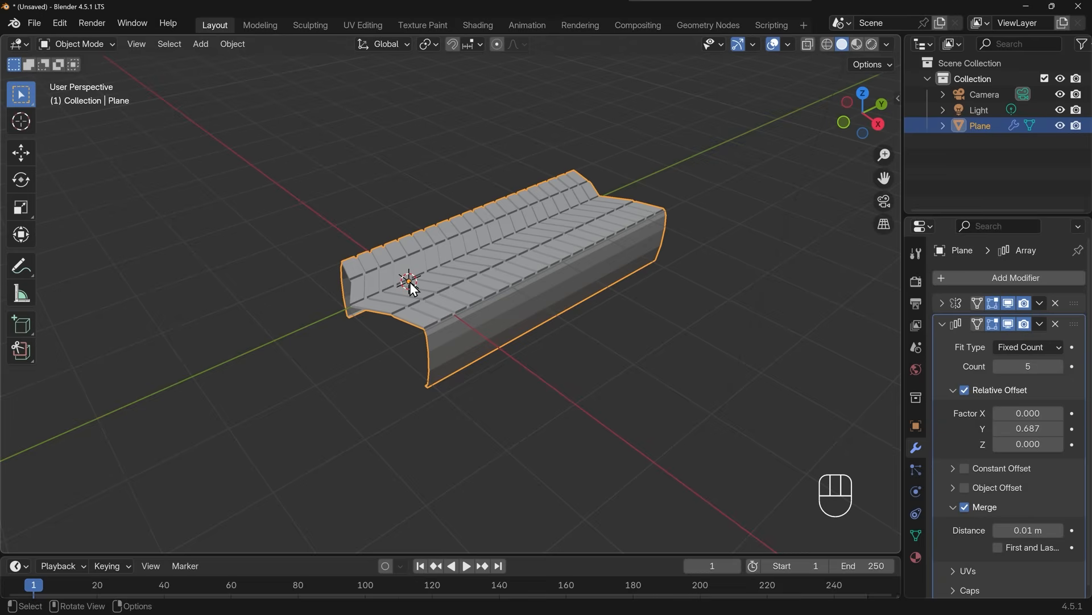
mouse_move(422, 288)
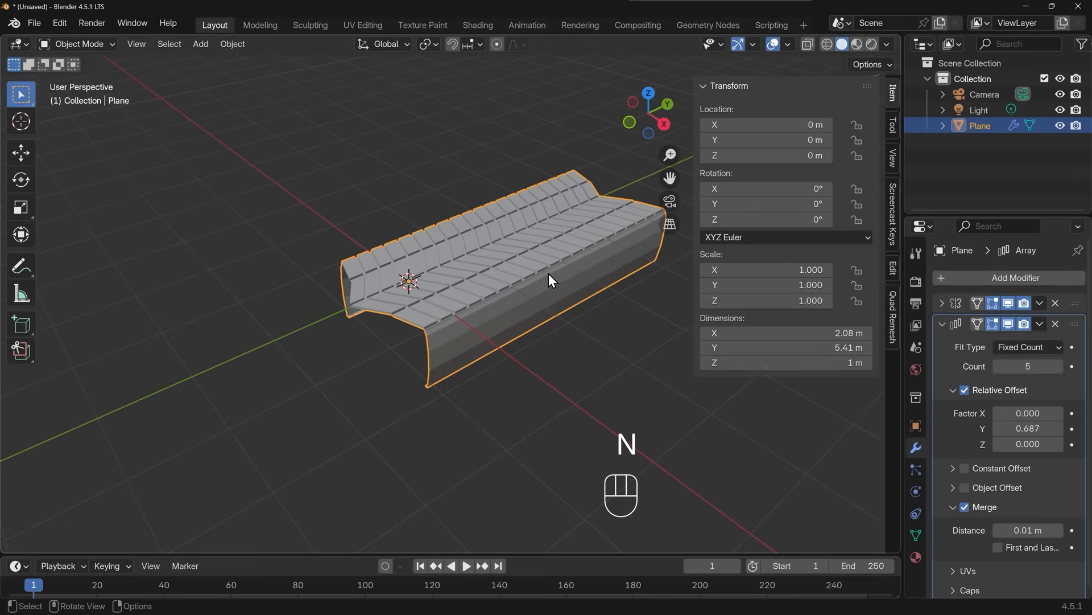
mouse_move(779, 140)
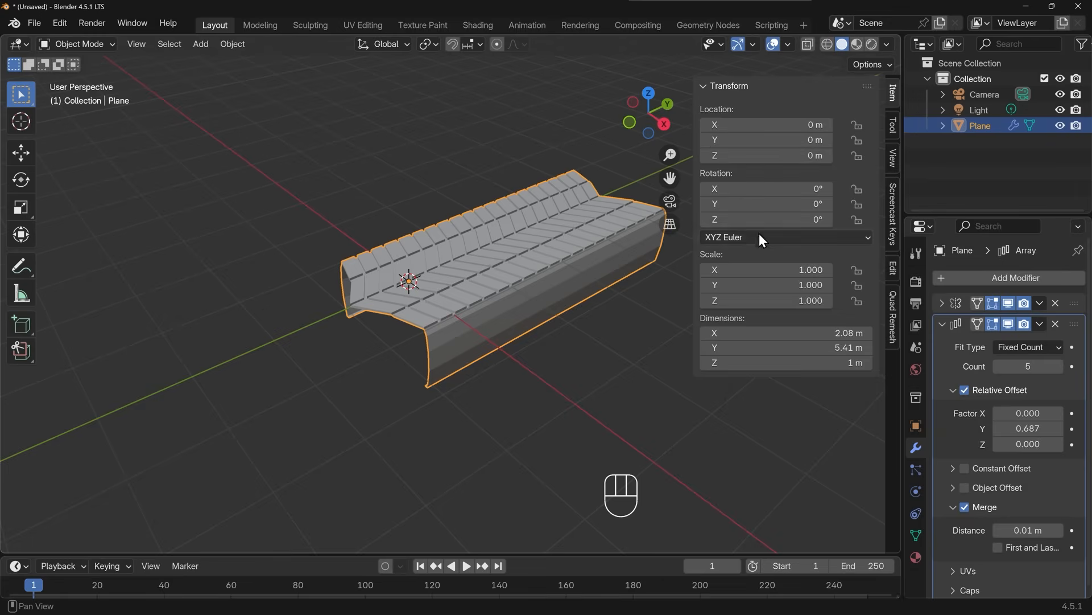
mouse_move(769, 270)
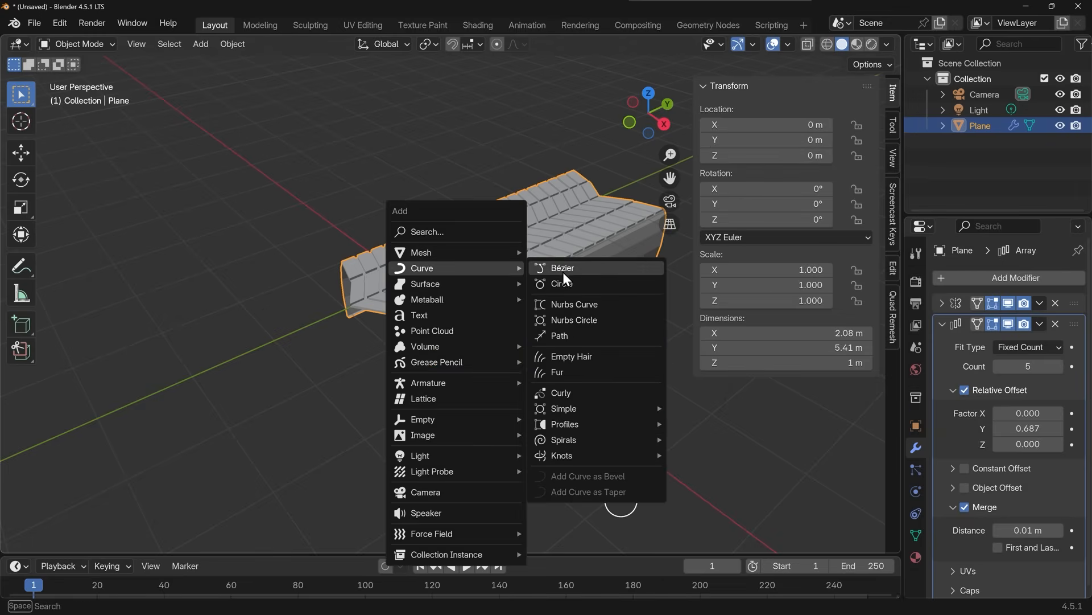
- Add a Bézier circle and clear its location back to the origin
left_click(561, 283)
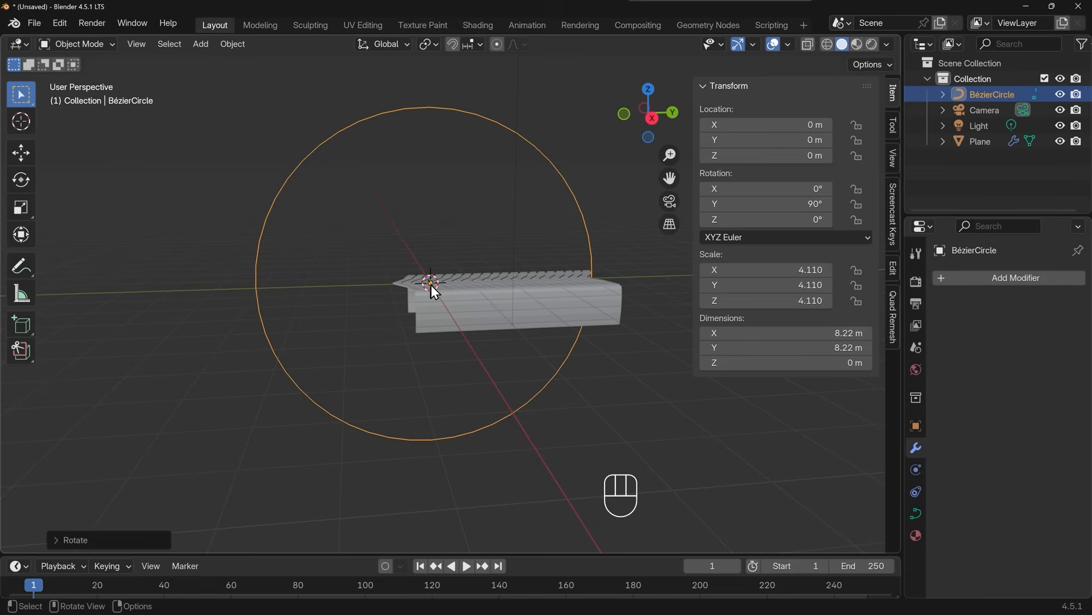
mouse_move(458, 301)
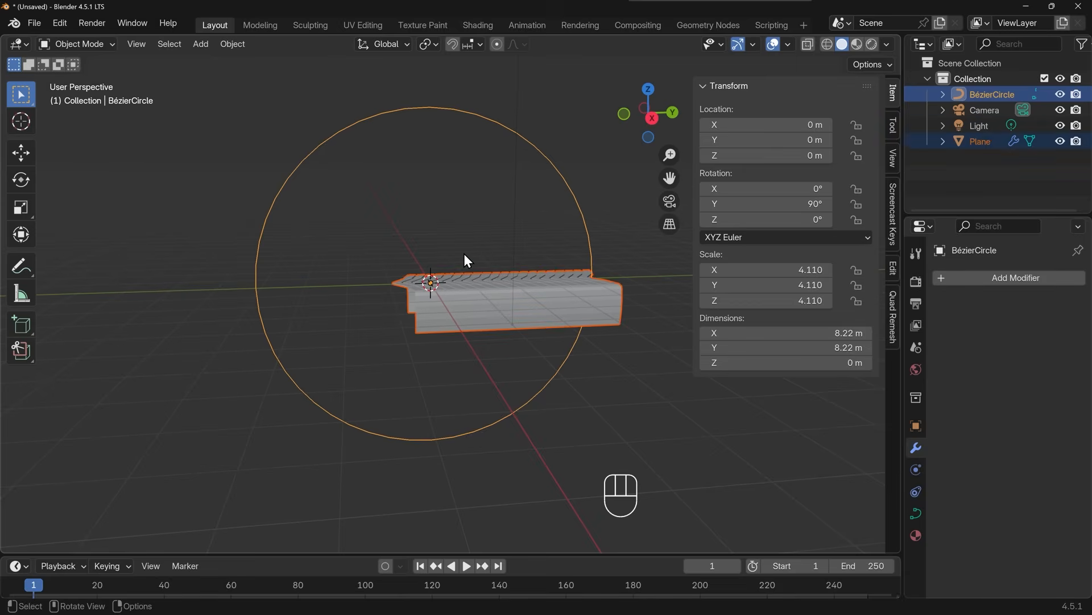
key("Alt+G")
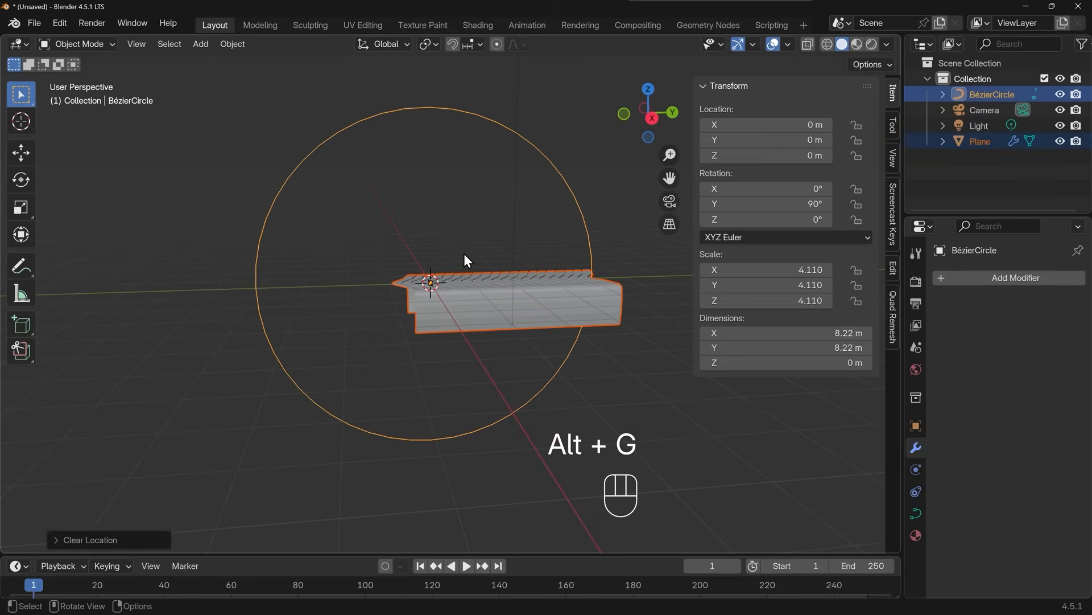
mouse_move(481, 267)
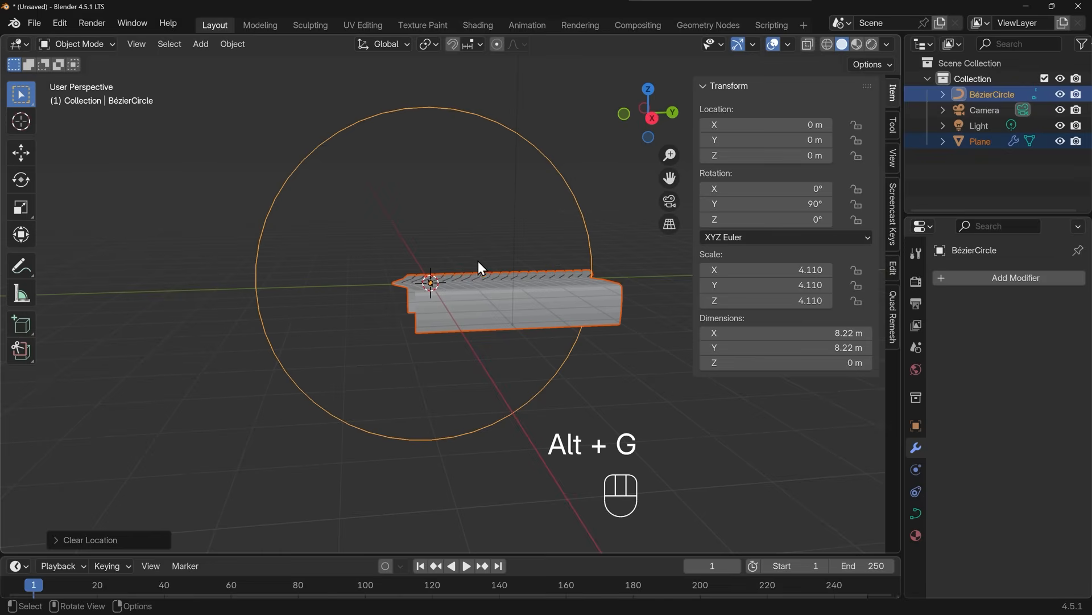
mouse_move(451, 114)
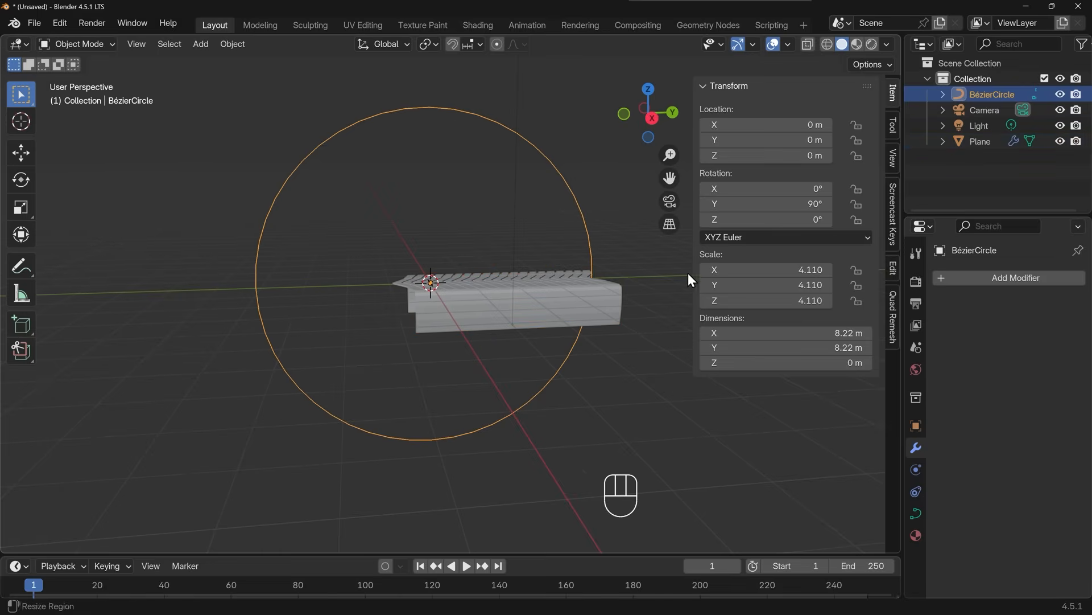
mouse_move(767, 204)
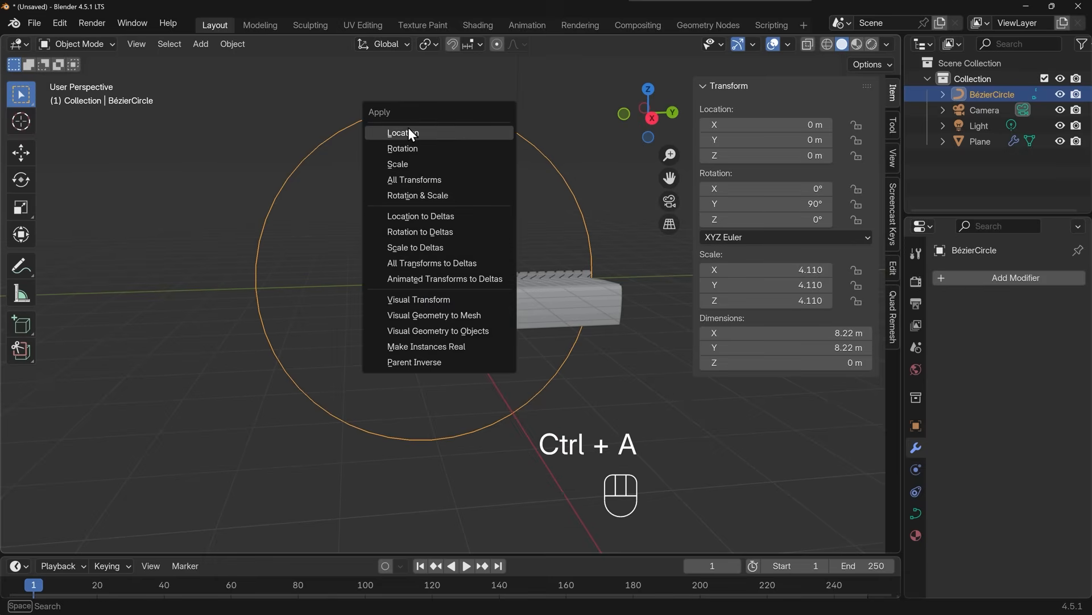
- Apply the Bézier circle's rotation and scale, then select the arrayed tread object
left_click(414, 132)
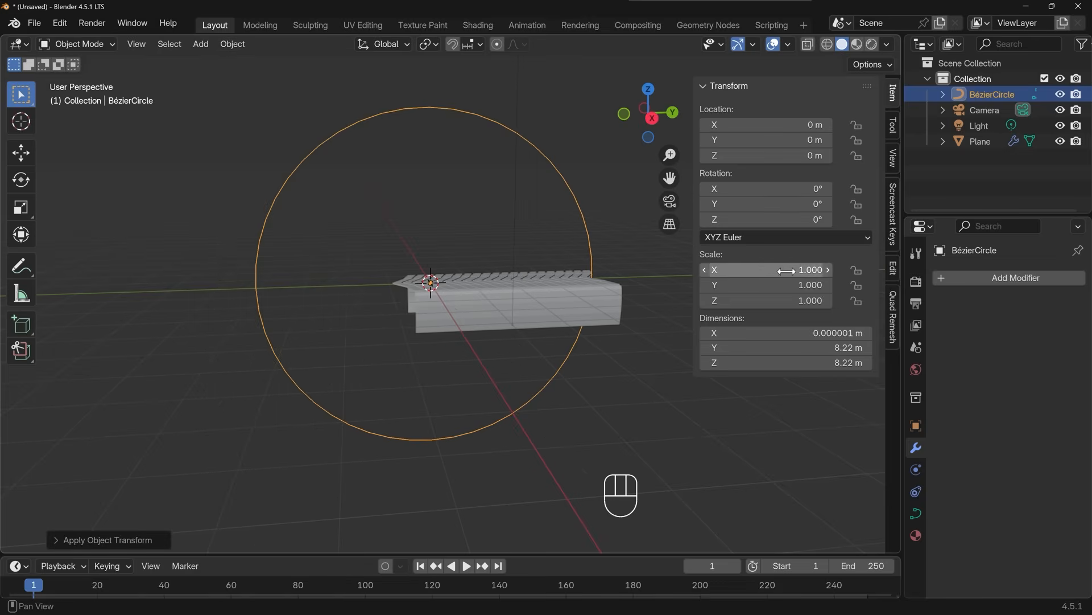
left_click(981, 142)
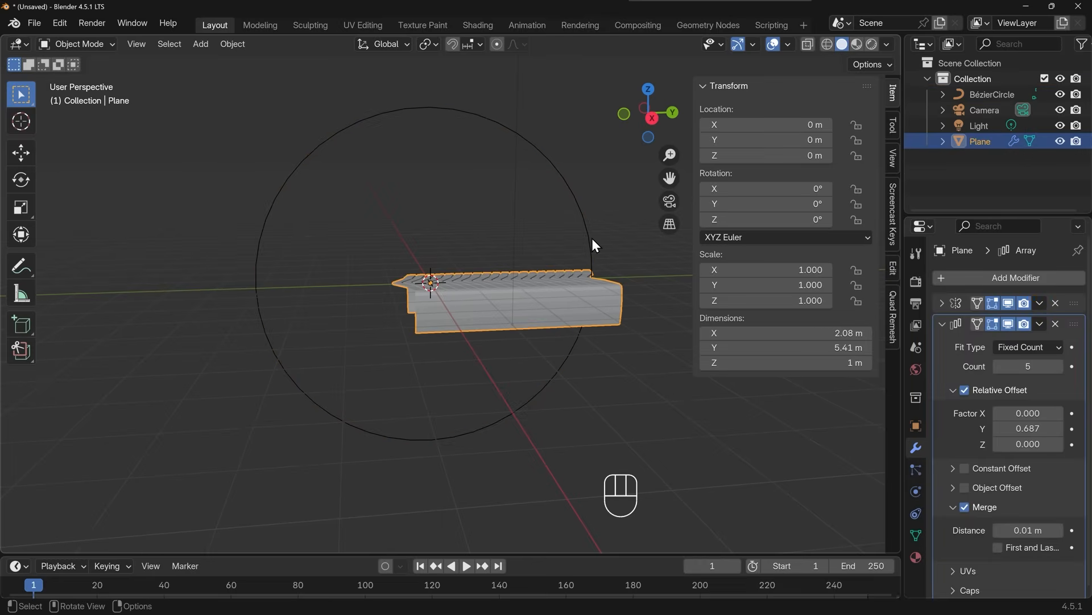
mouse_move(431, 309)
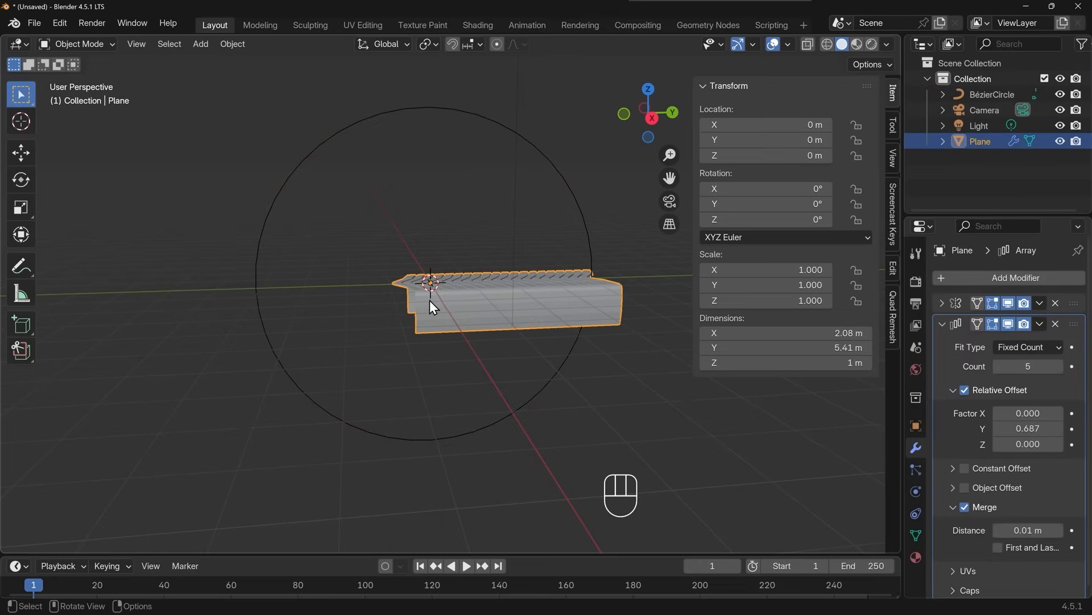
mouse_move(432, 269)
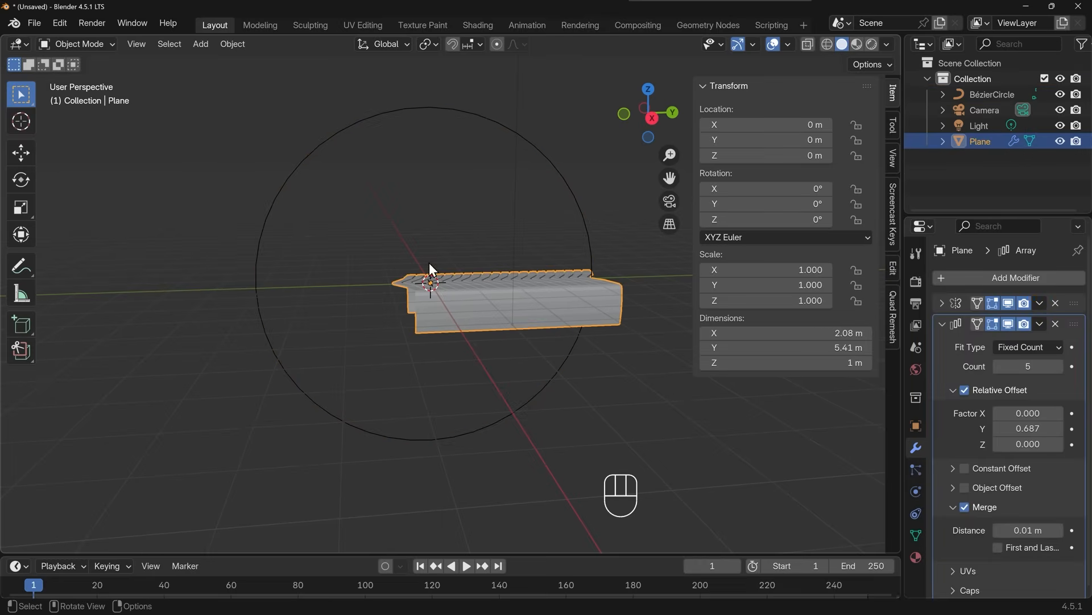
- Rename the arrayed tread Plane to 'tyre' in the Outliner
double_click(980, 141)
type("tyre")
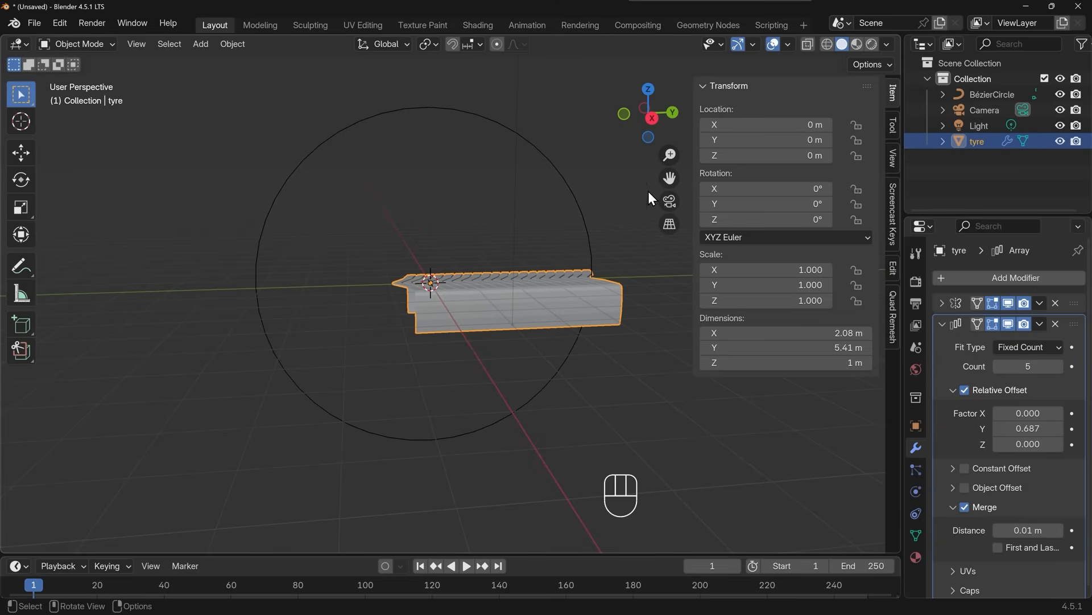
mouse_move(1029, 348)
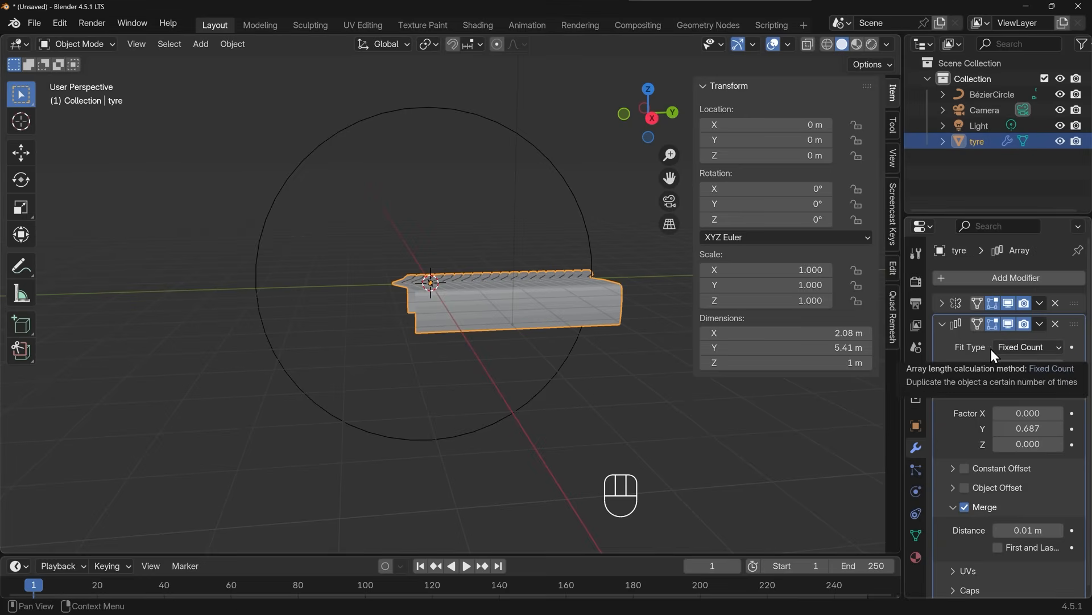
mouse_move(1032, 353)
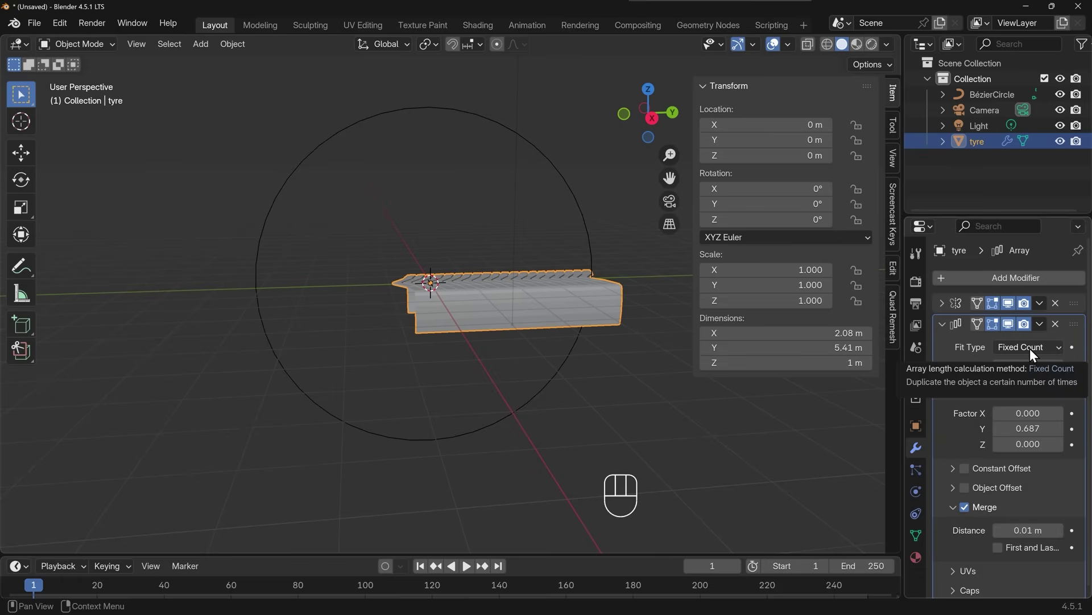
- Set the Array modifier's Fit Type to Fit Curve using BézierCircle
left_click(1028, 346)
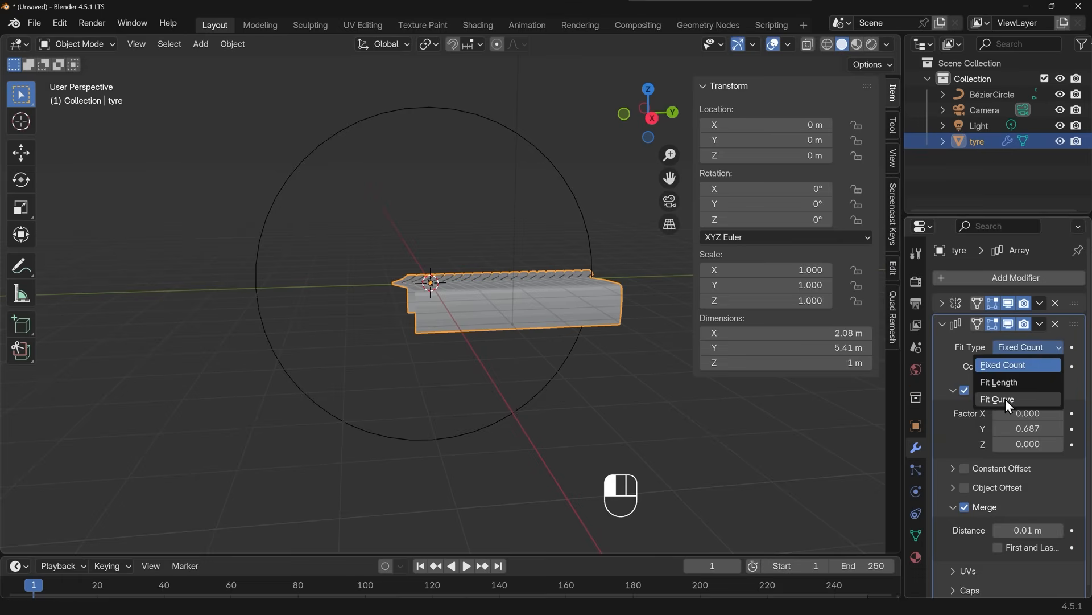
left_click(997, 399)
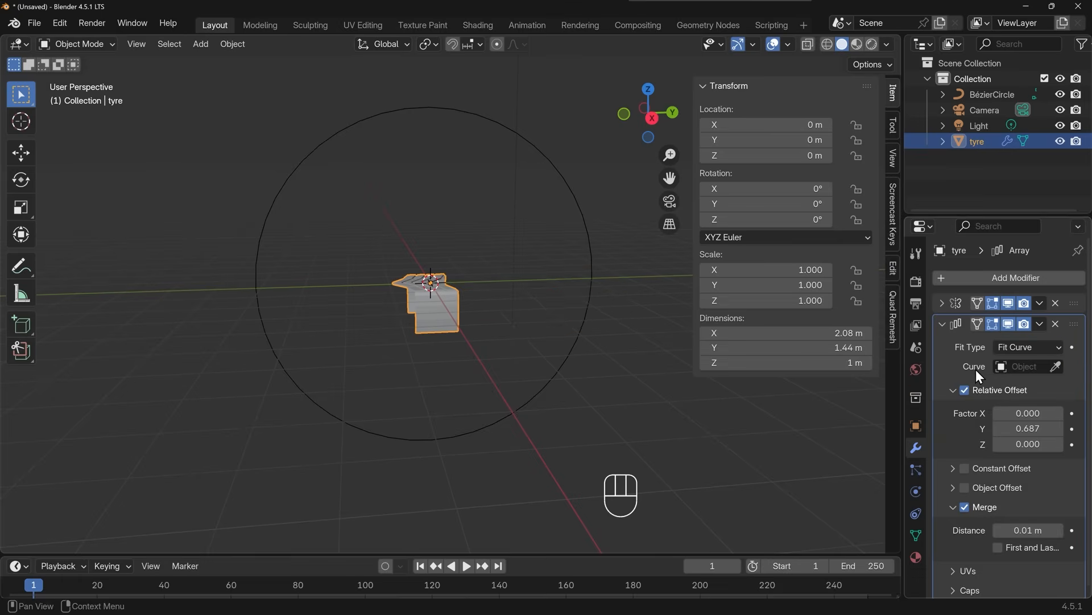
left_click(1056, 366)
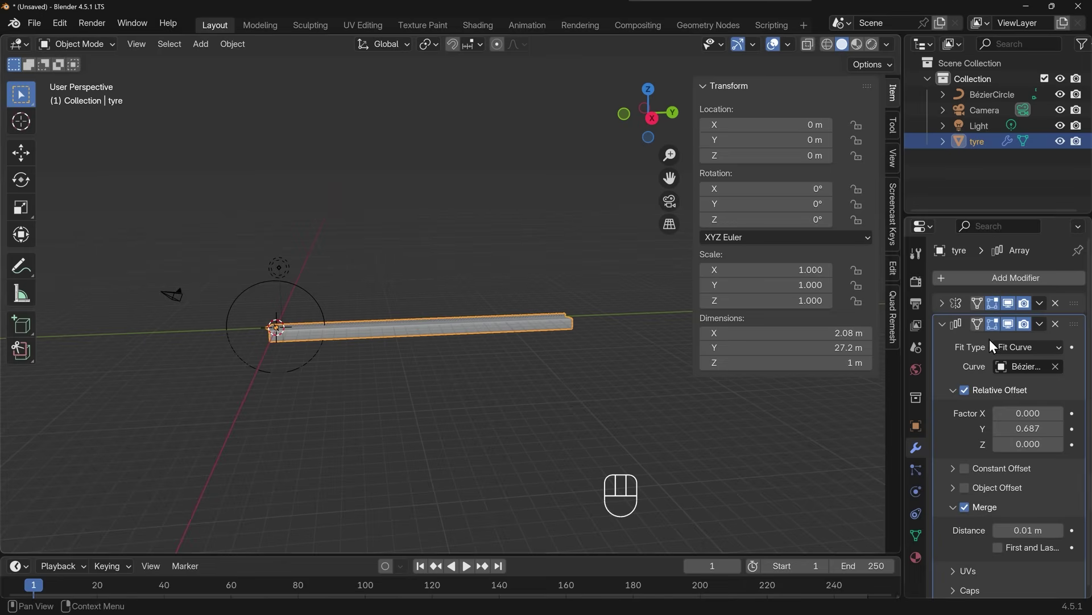
- Add a Curve modifier with BézierCircle as Curve Object and Deform Axis Y
left_click(941, 323)
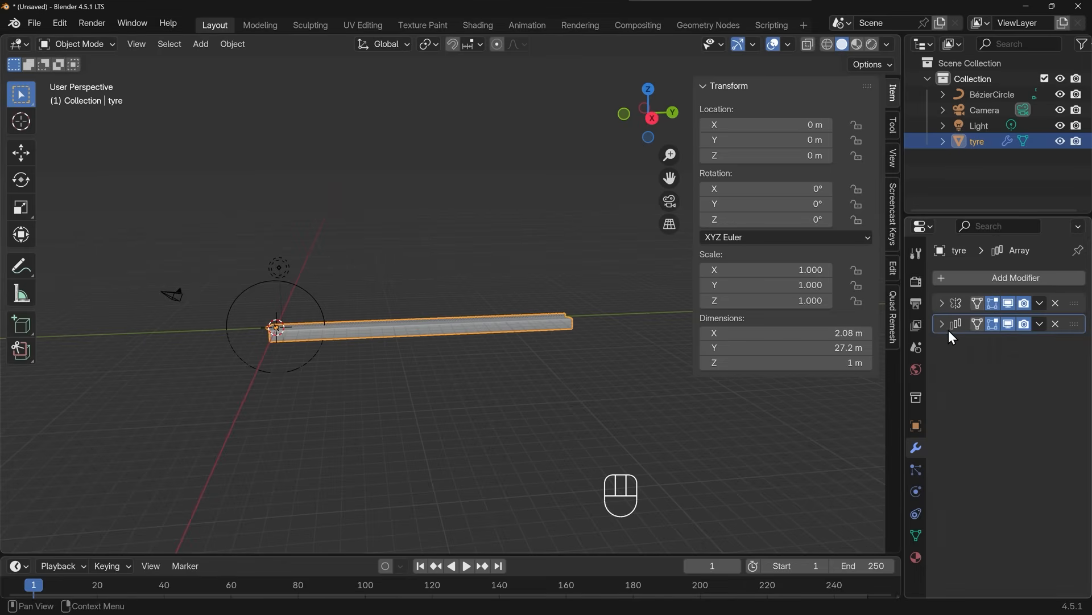
type("curv")
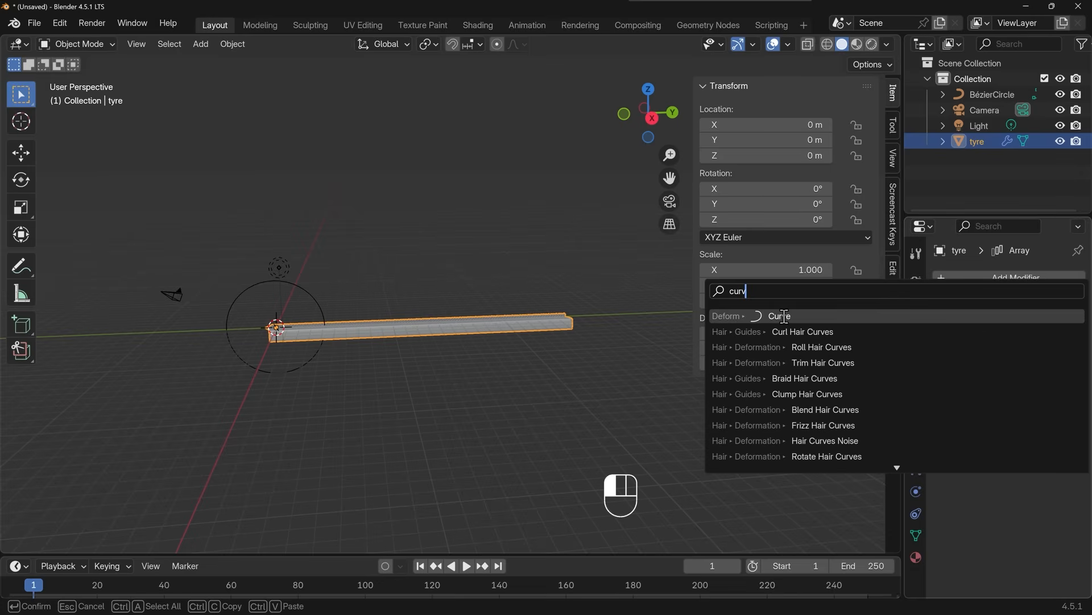
left_click(779, 316)
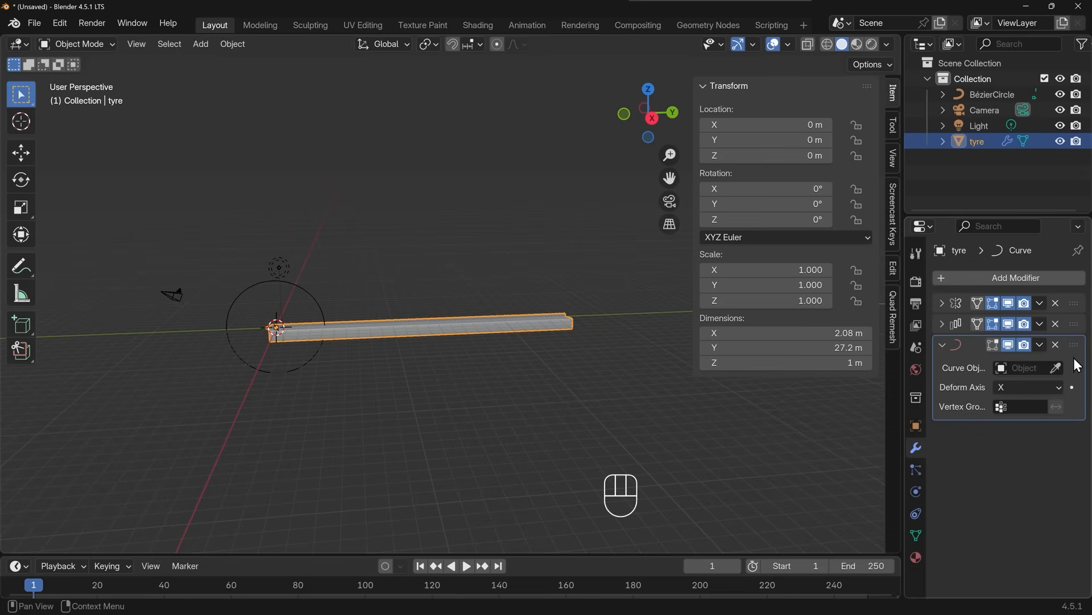
left_click(1071, 368)
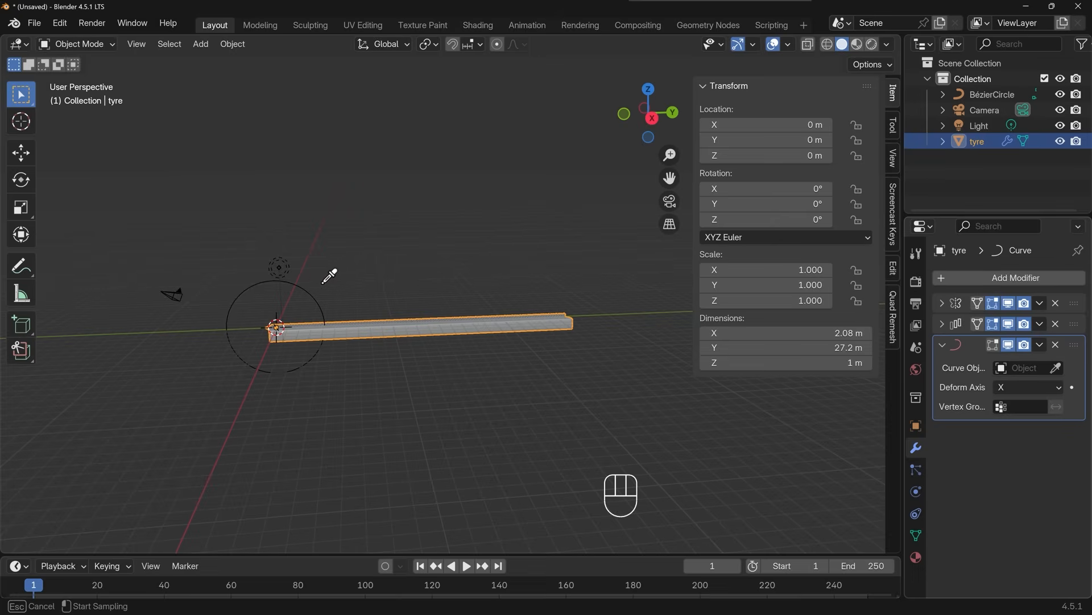
left_click(1028, 367)
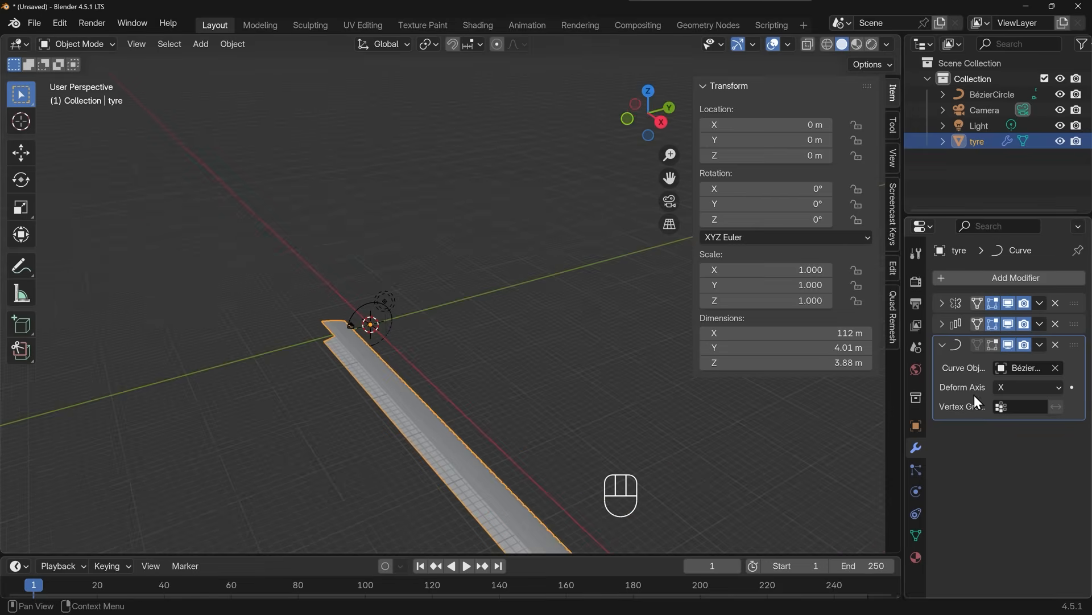
mouse_move(533, 398)
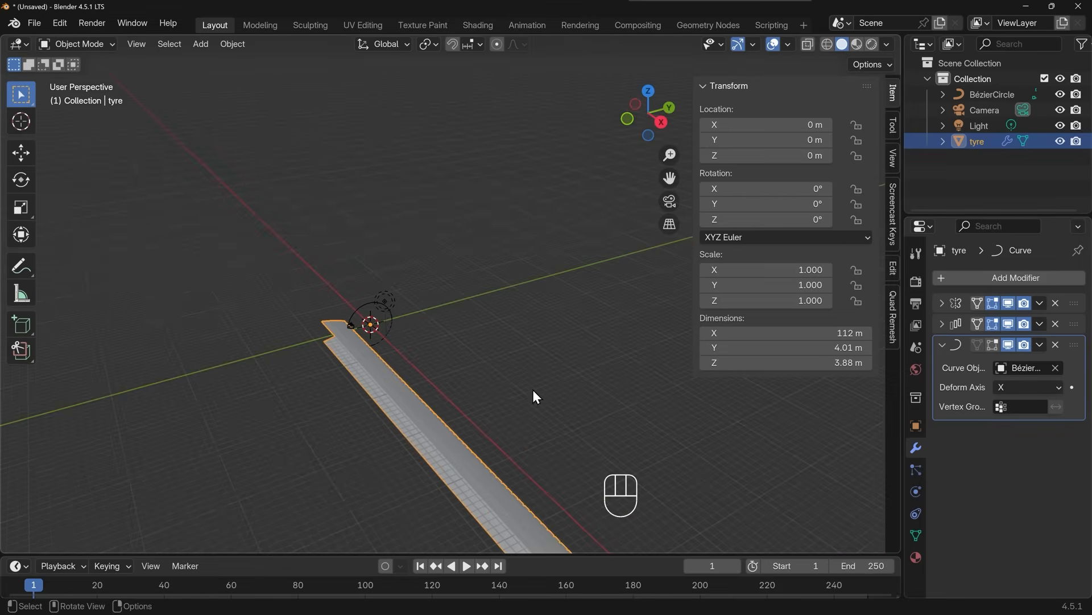
left_click(1028, 387)
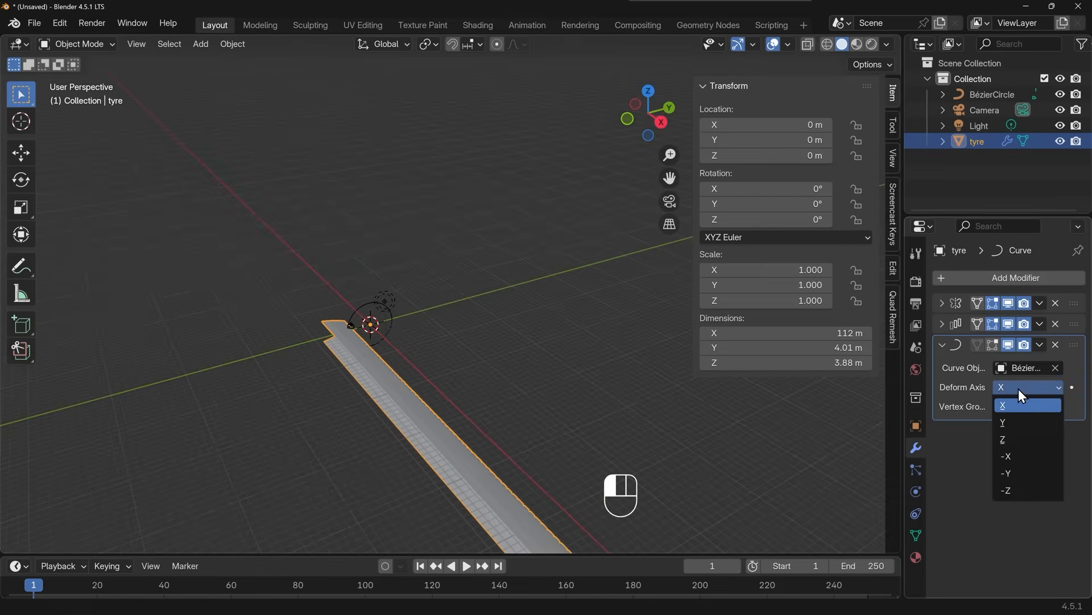
left_click(1003, 422)
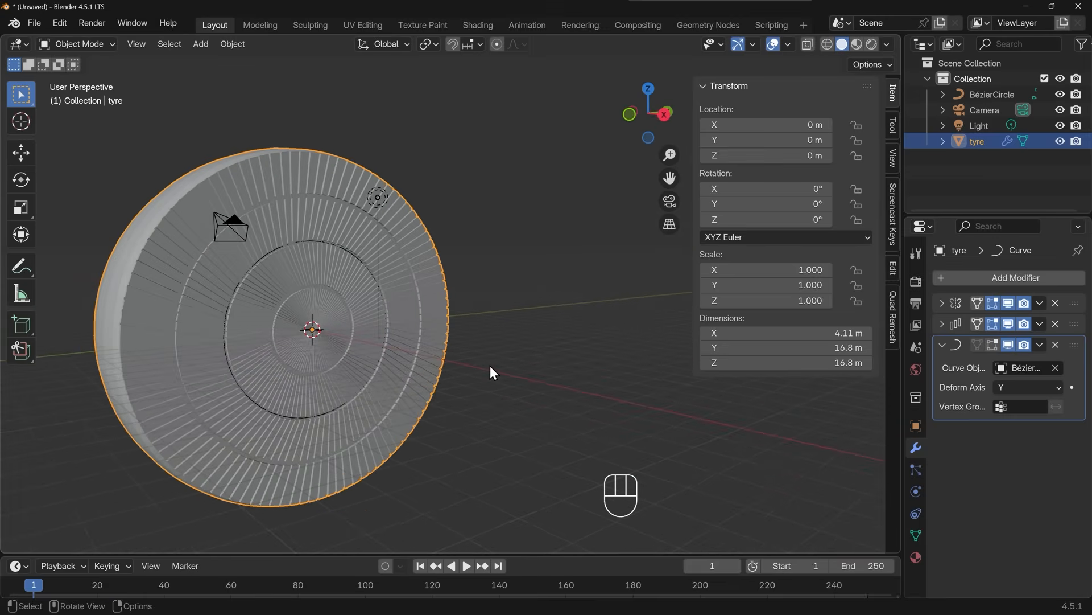
mouse_move(447, 244)
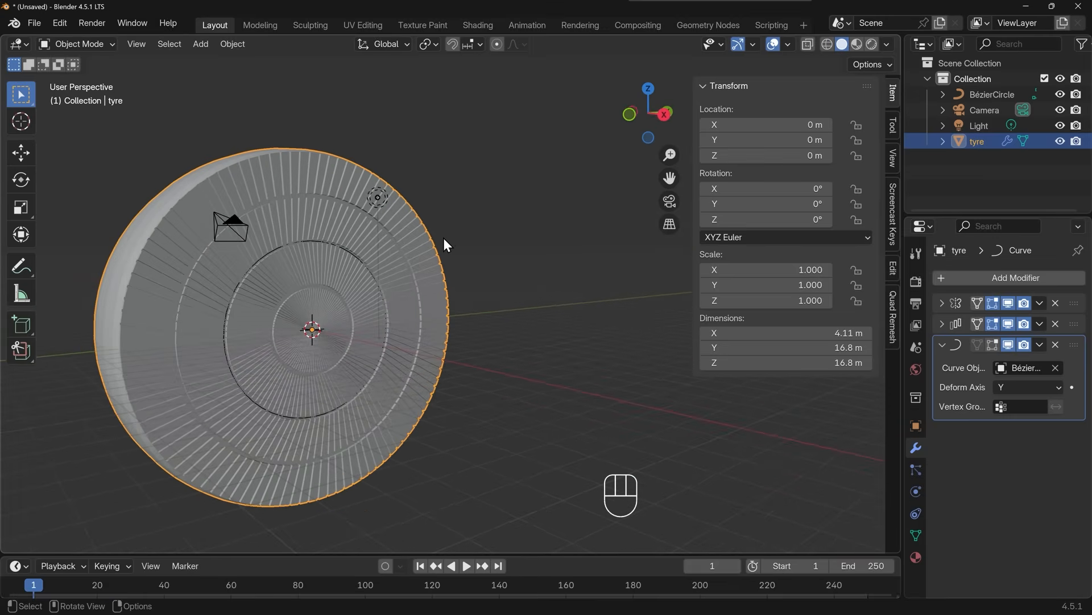
- Select the BézierCircle and enter Edit Mode on its points
left_click_drag(446, 244, 366, 342)
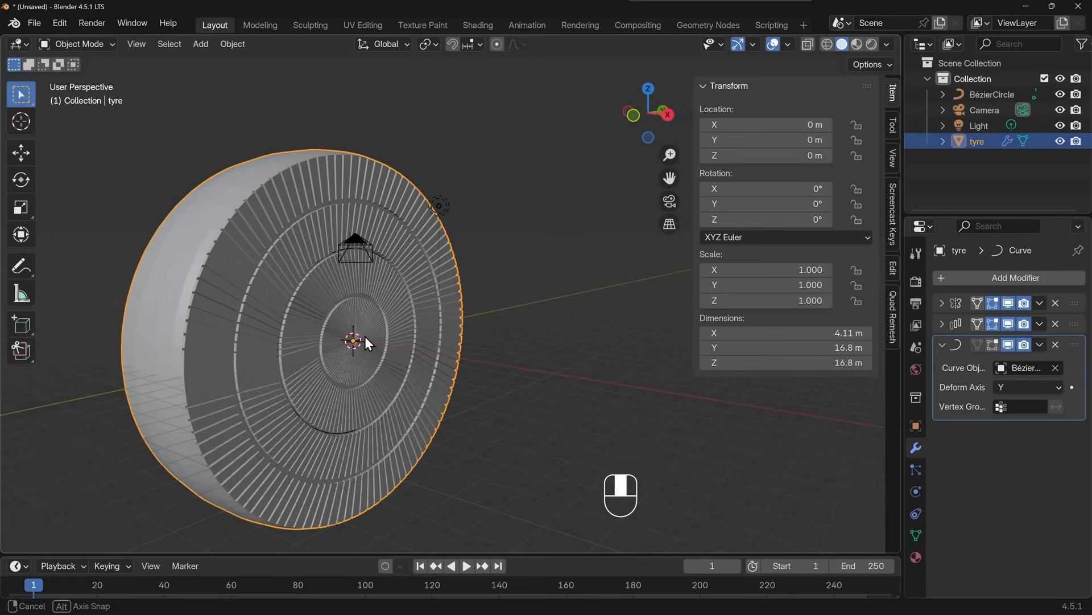
left_click(988, 95)
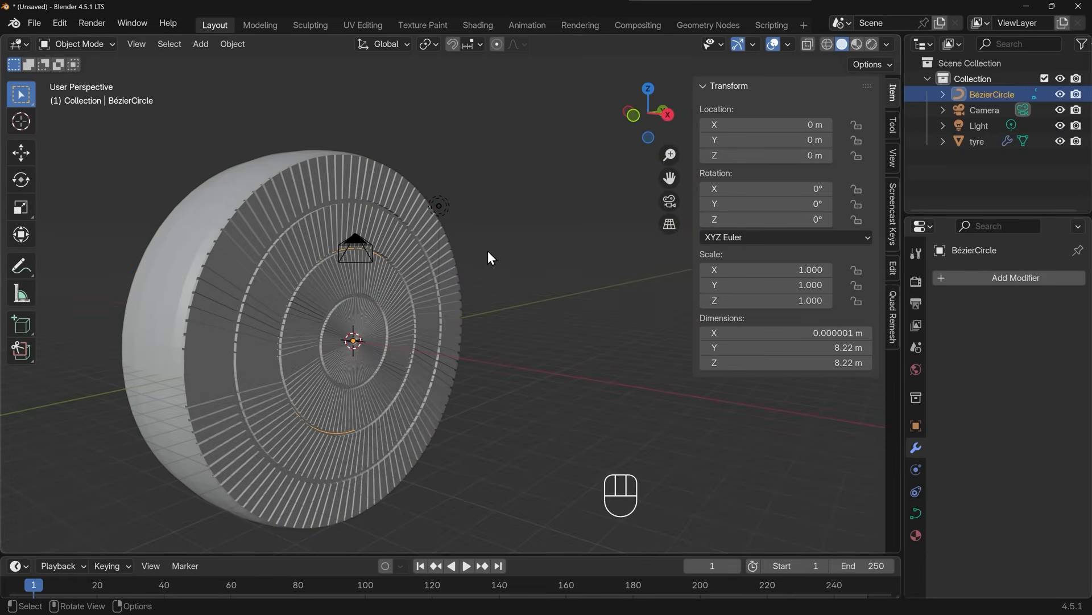
key("Tab")
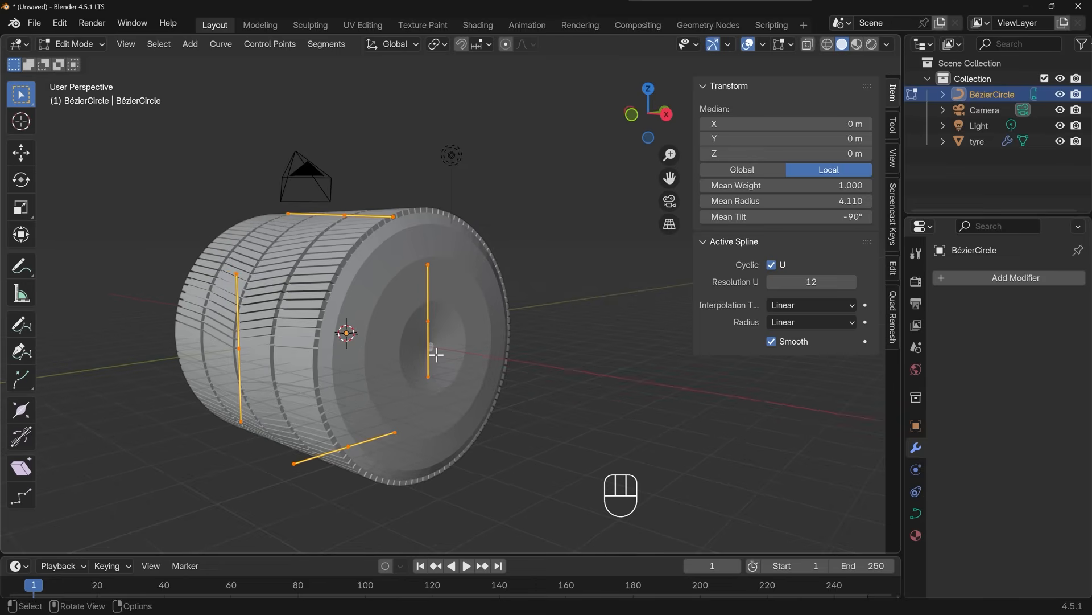
mouse_move(571, 211)
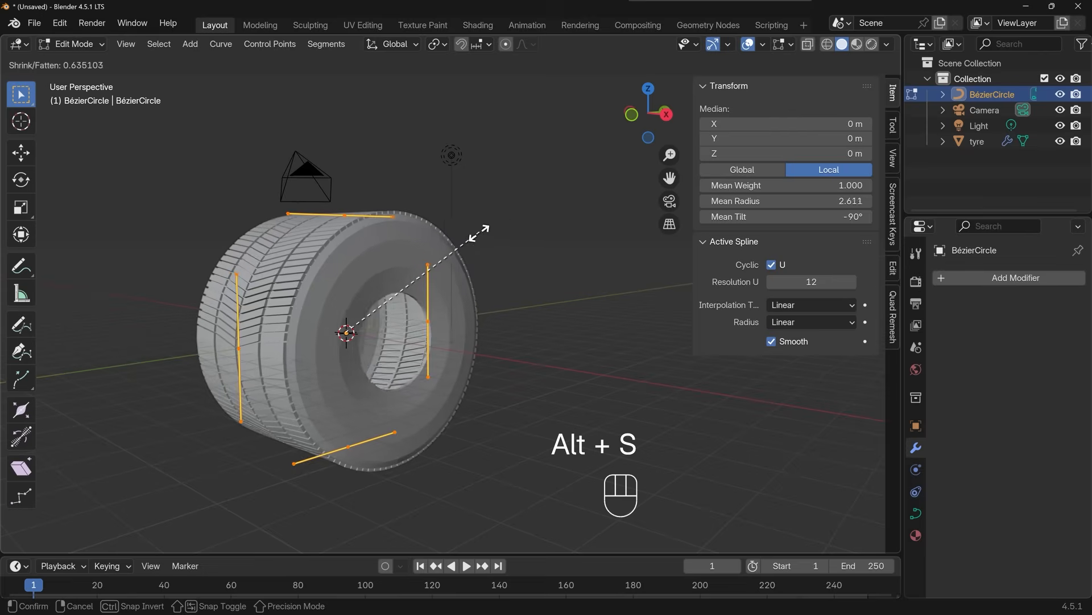
mouse_move(398, 265)
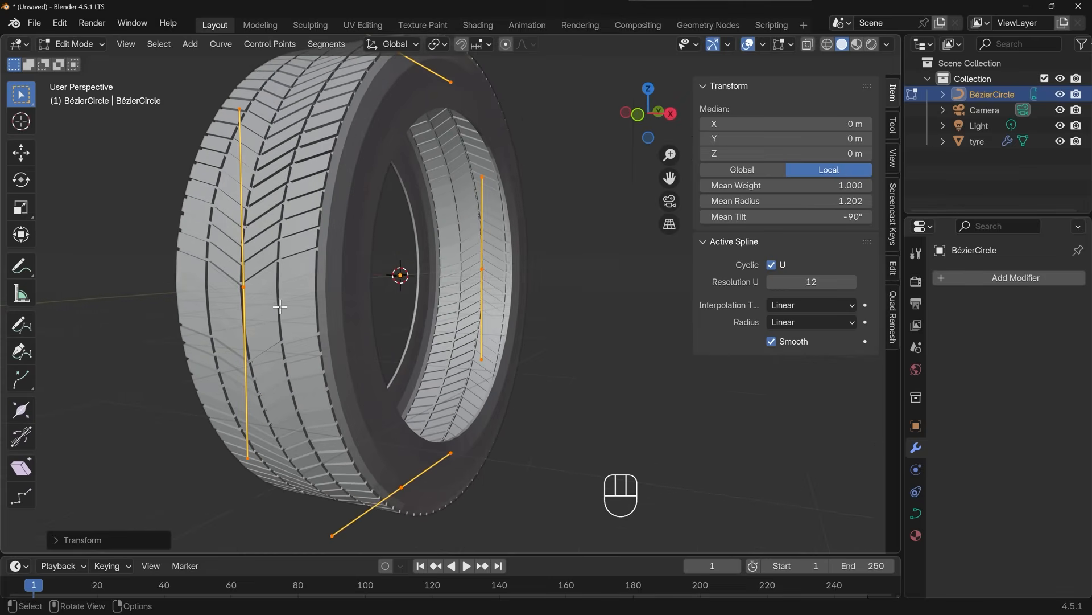
mouse_move(361, 309)
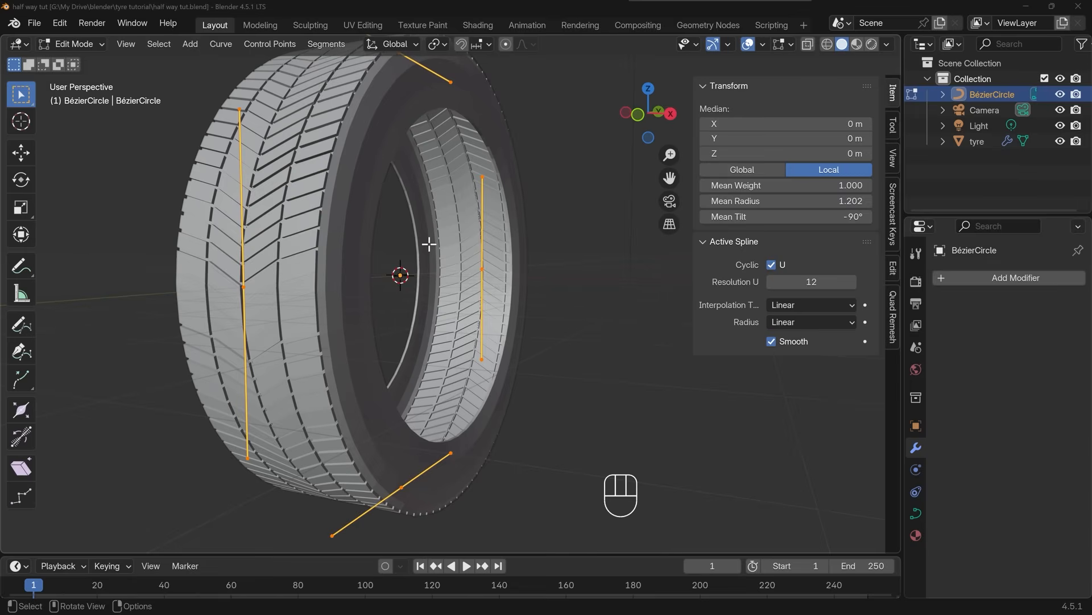
mouse_move(304, 307)
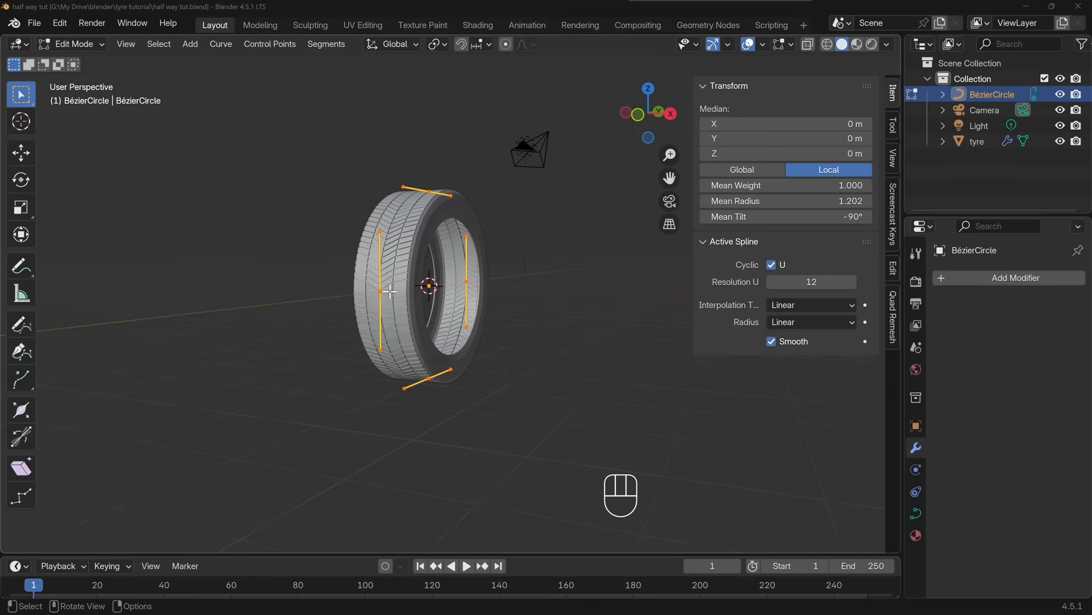
- Leave curve Edit Mode to return to Object Mode
key("Tab")
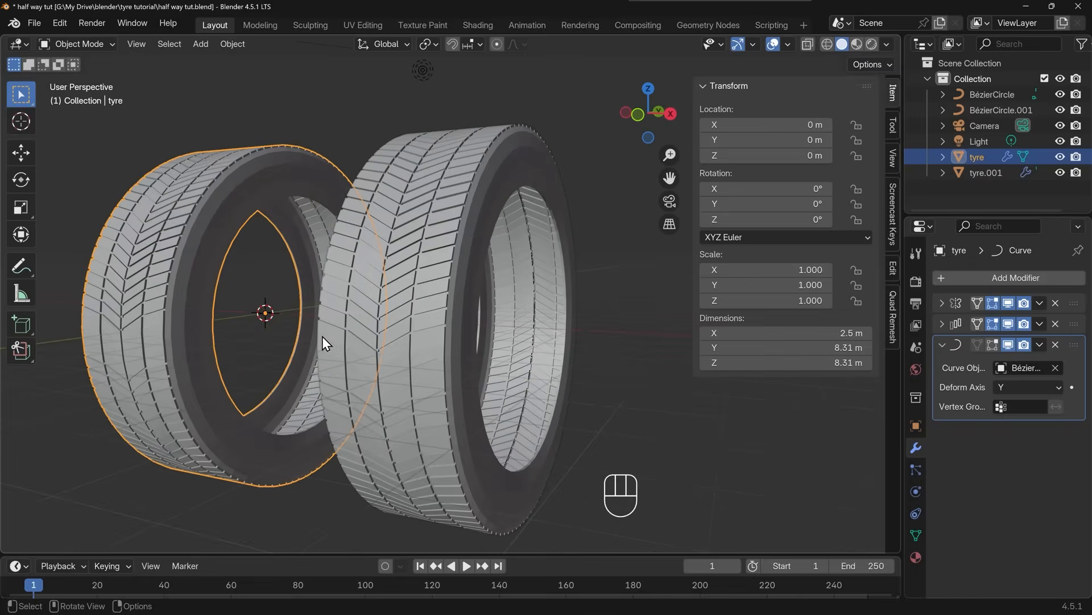
- Toggle Edit Mode on and off, then enter mesh editing on the original tyre
left_click_drag(324, 341, 382, 311)
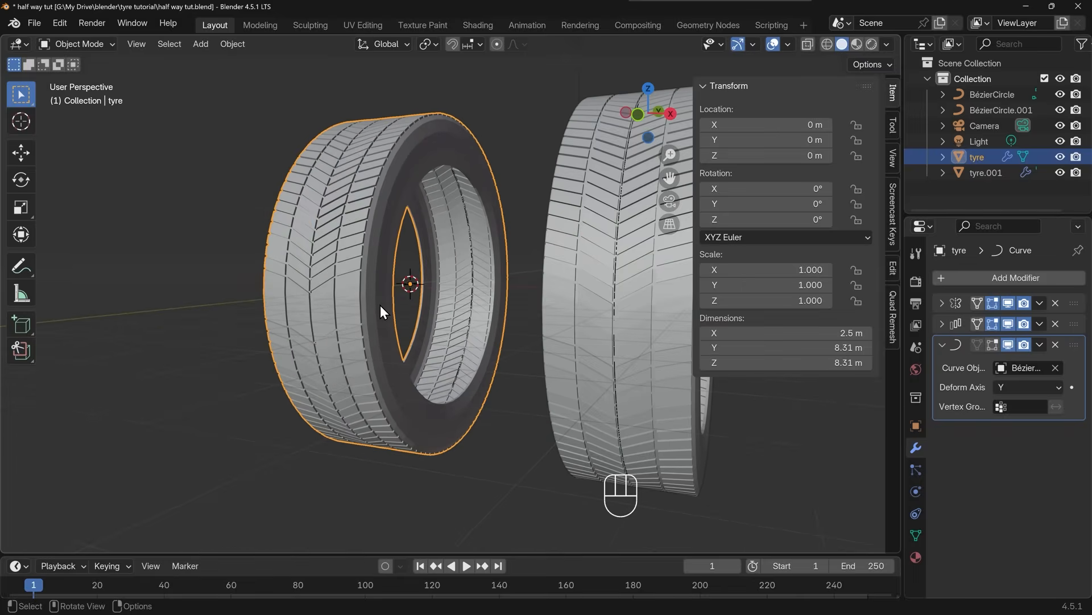
key("Tab")
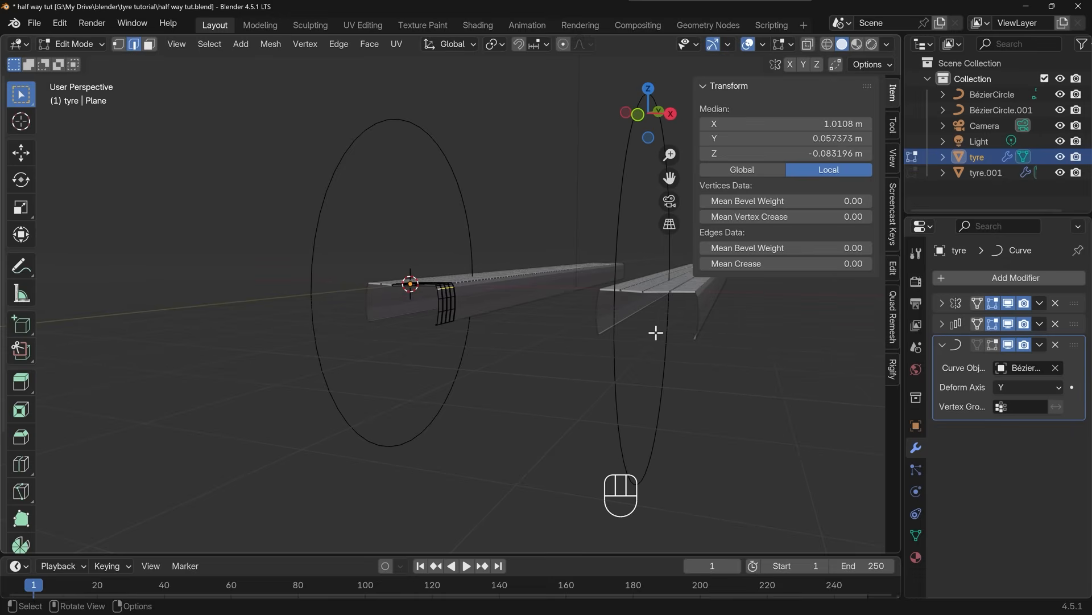
key("Tab")
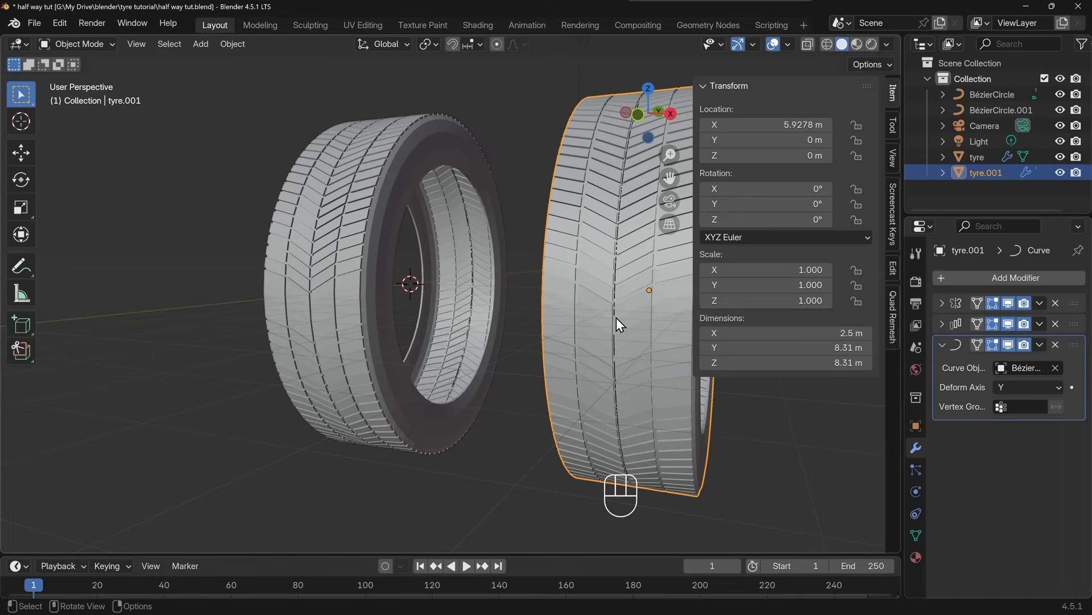
key("Tab")
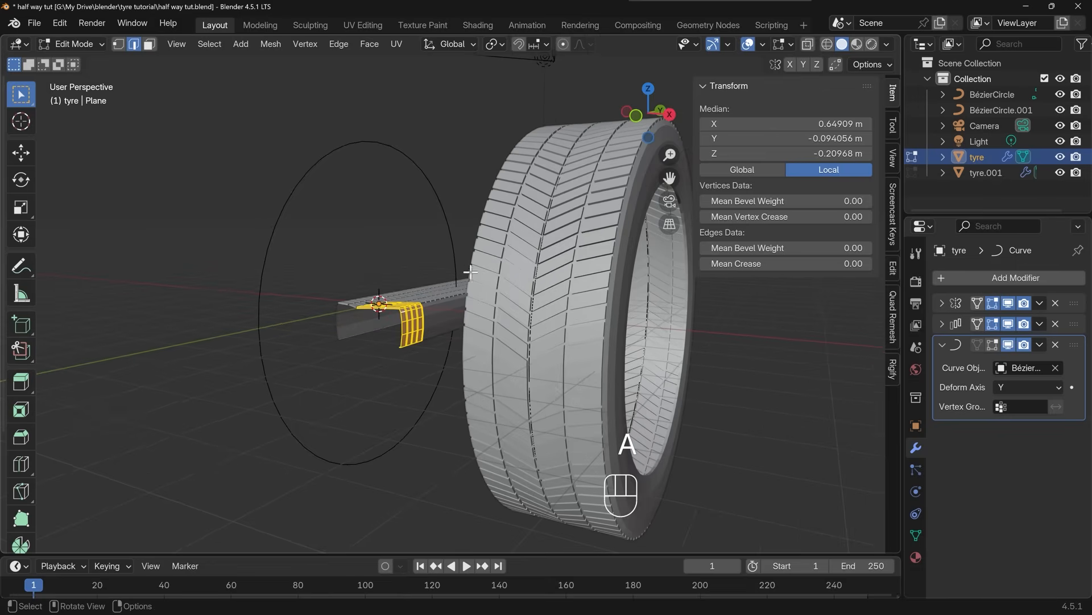
- Scale the tread segment, then return to Object Mode
key("s")
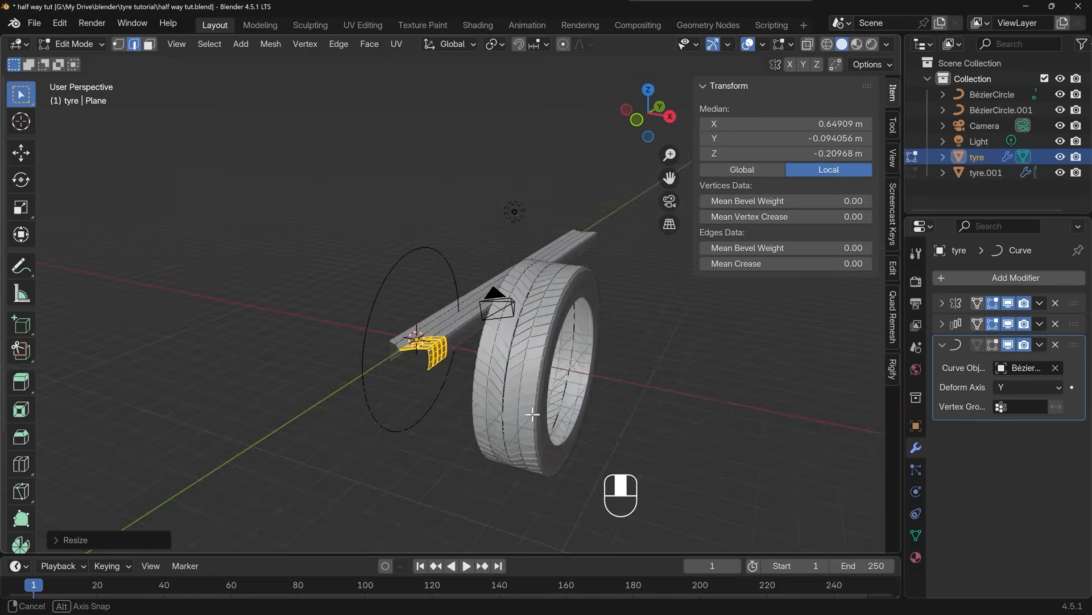
key("Tab")
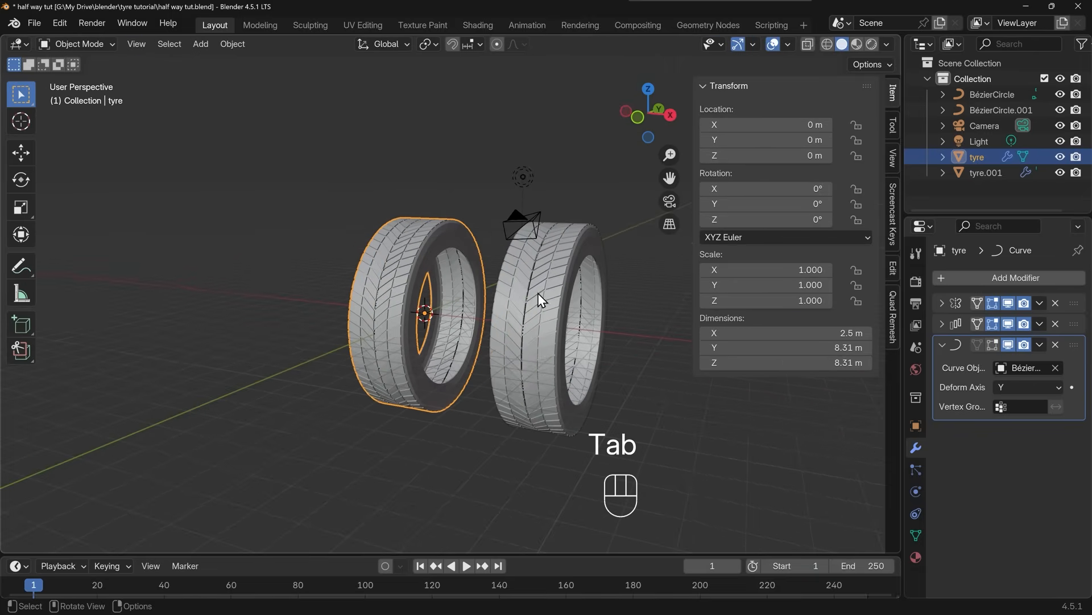